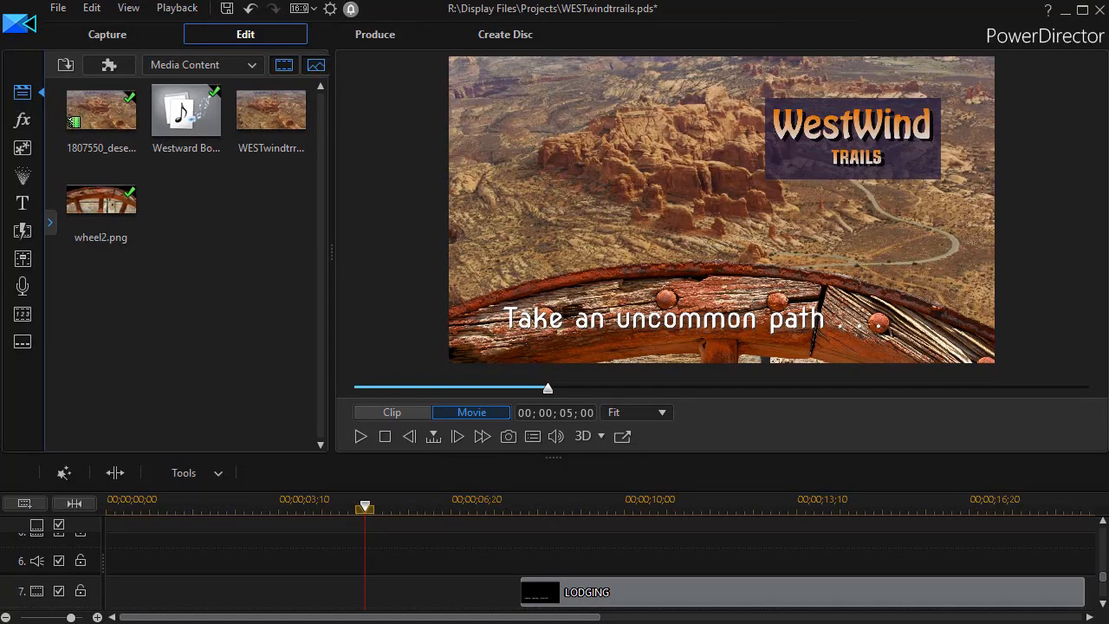
mouse_move(793, 170)
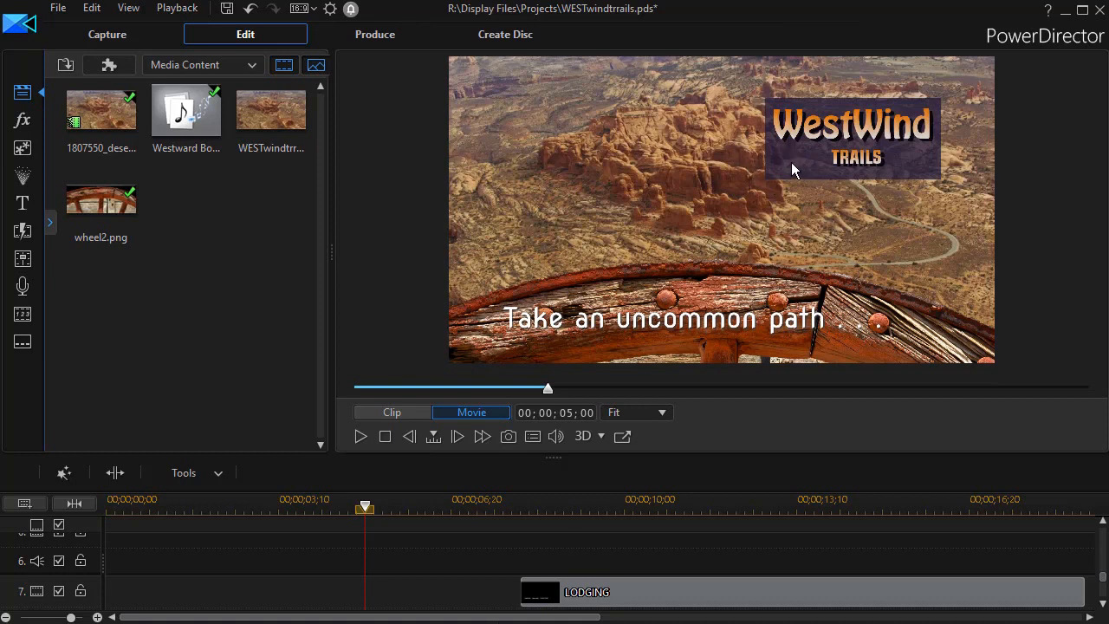
mouse_move(804, 168)
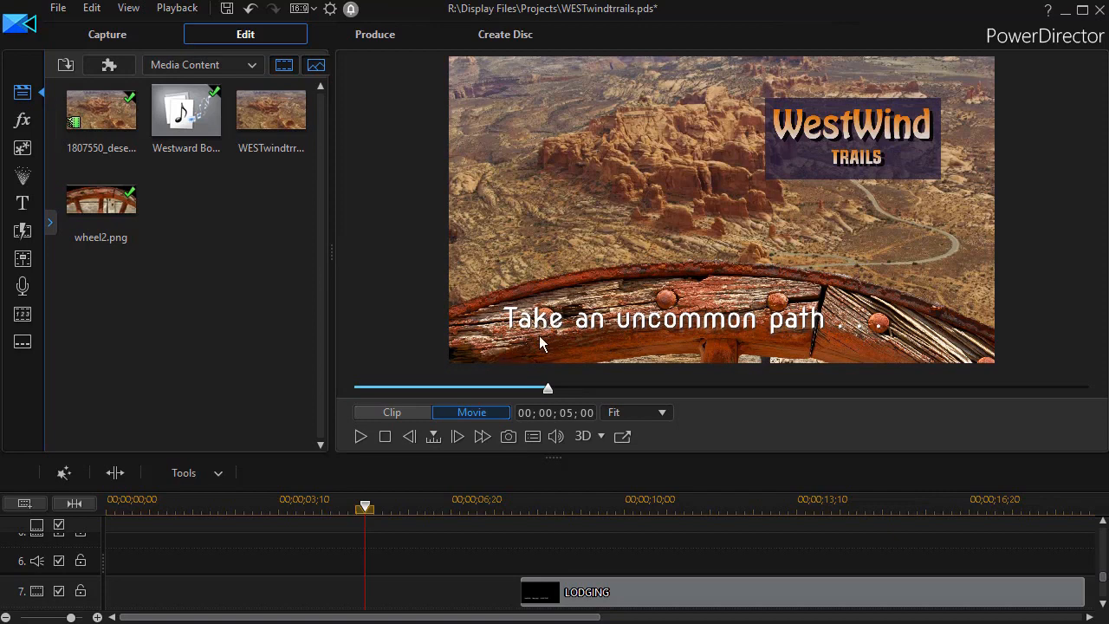
mouse_move(687, 336)
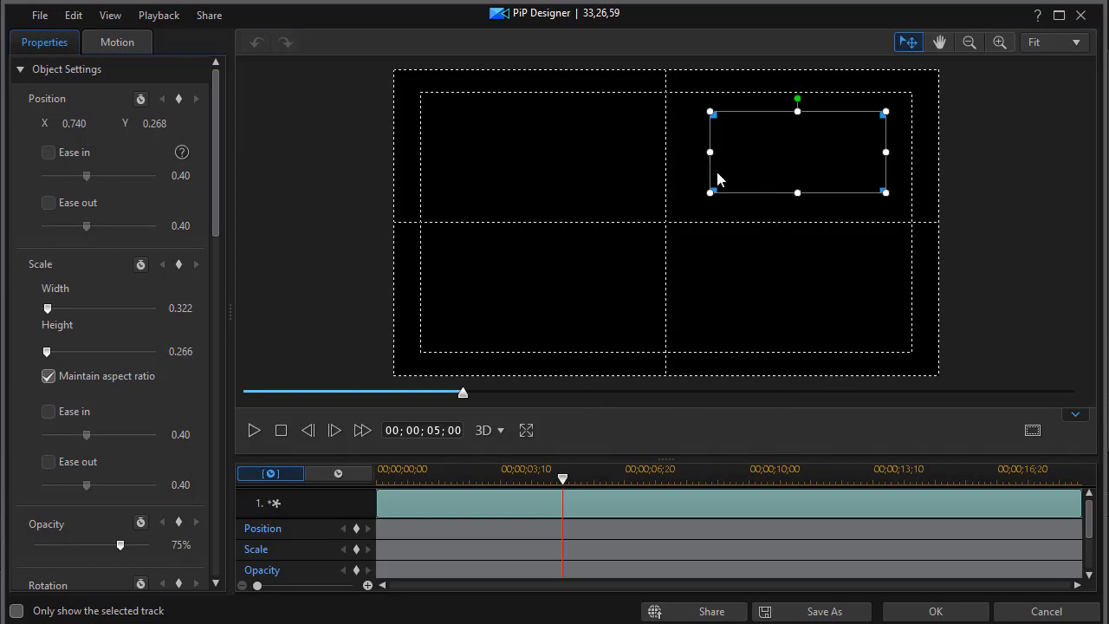
mouse_move(91, 552)
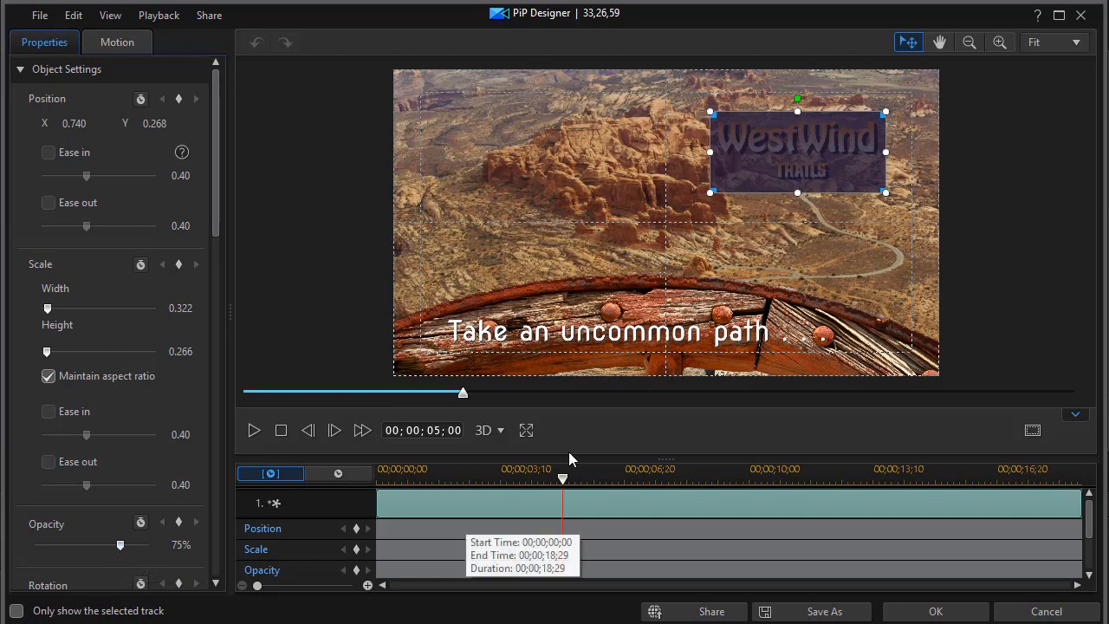
mouse_move(654, 263)
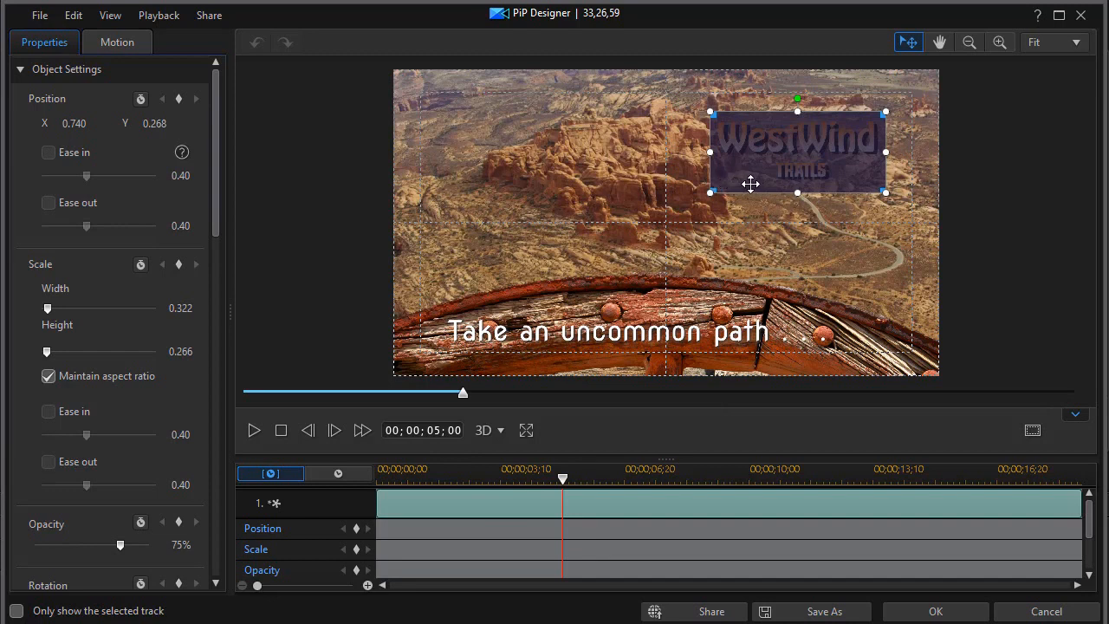
mouse_move(135, 563)
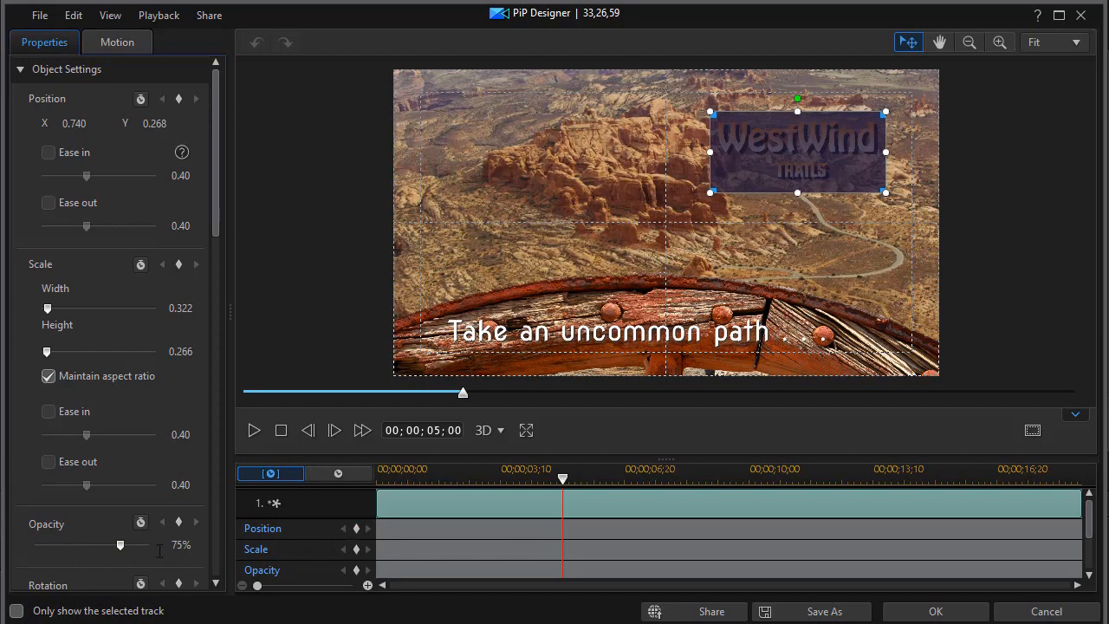
mouse_move(372, 547)
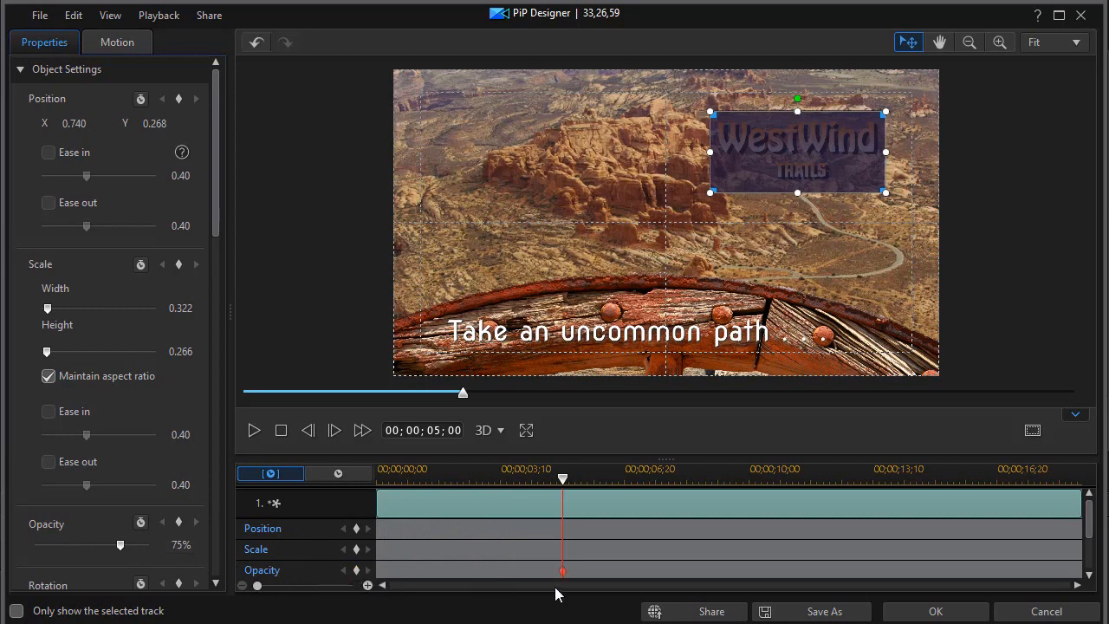
mouse_move(563, 492)
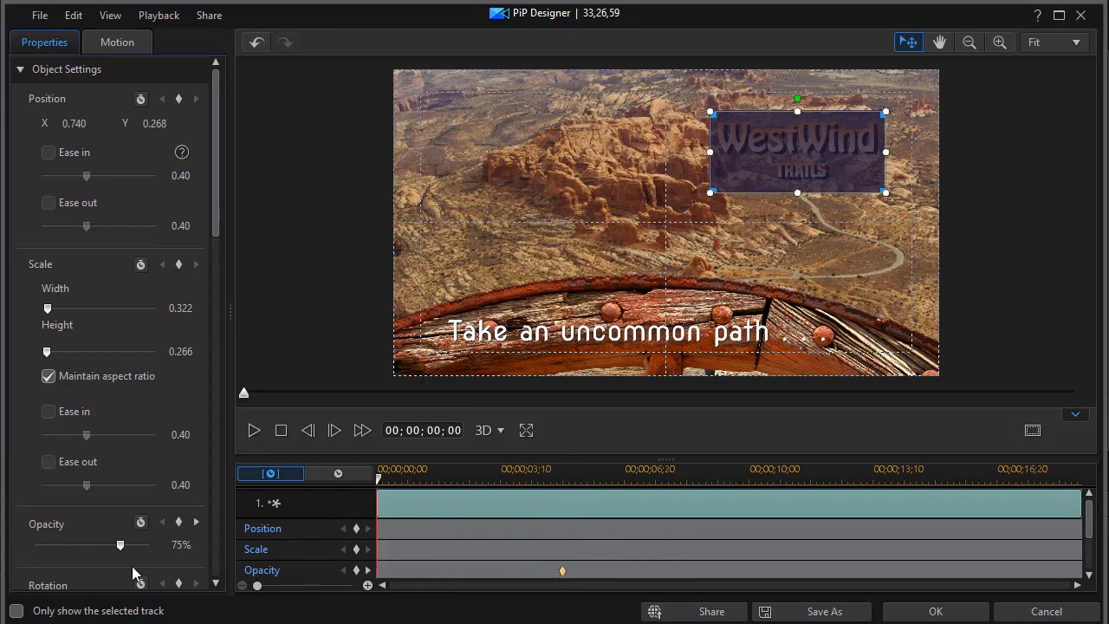
Set the logo's opacity to 0% at the start and add an opacity keyframe at one second
drag(120, 544, 34, 544)
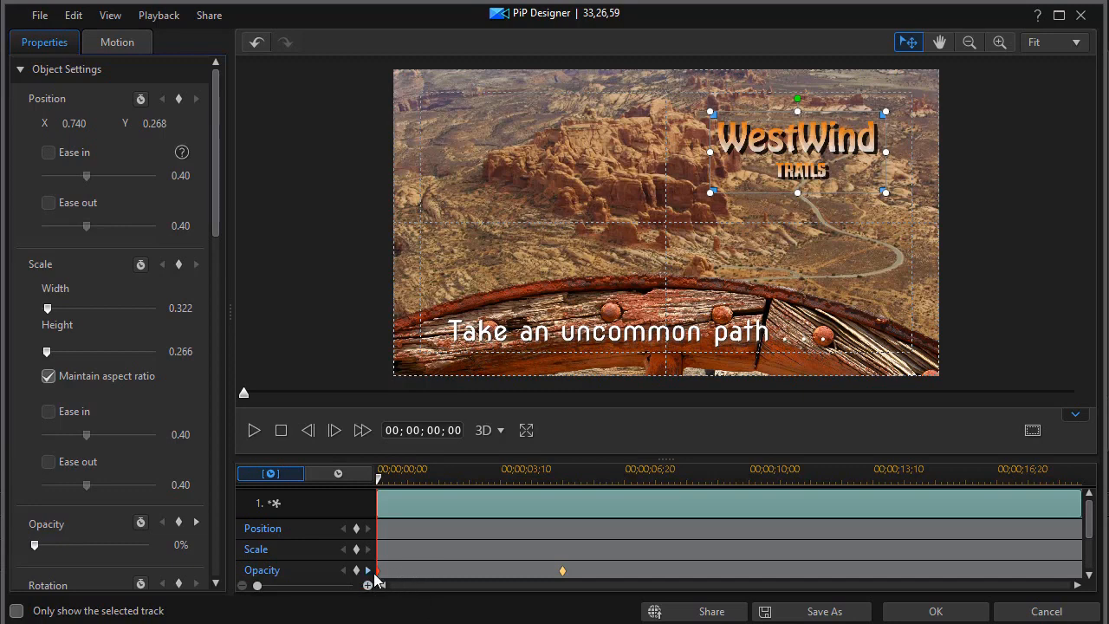
mouse_move(374, 580)
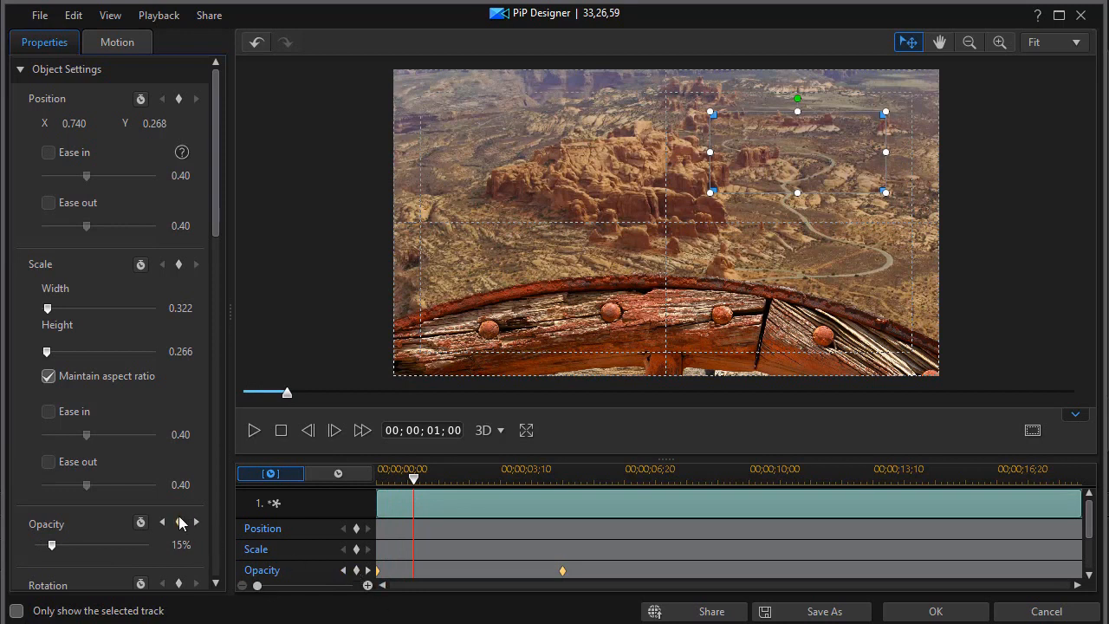
click(163, 521)
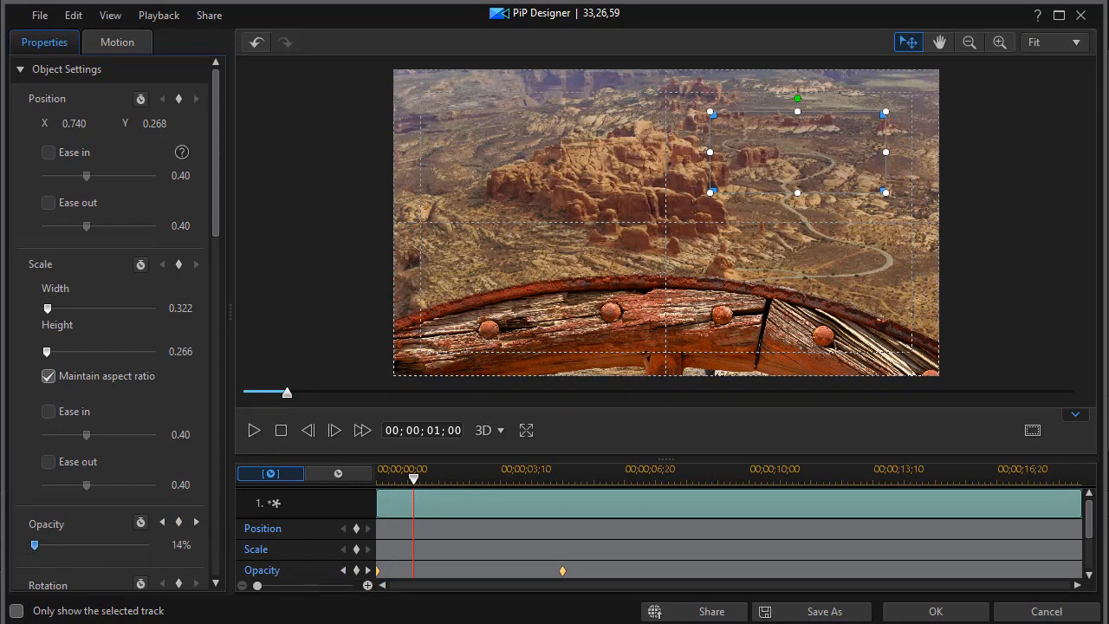
mouse_move(395, 496)
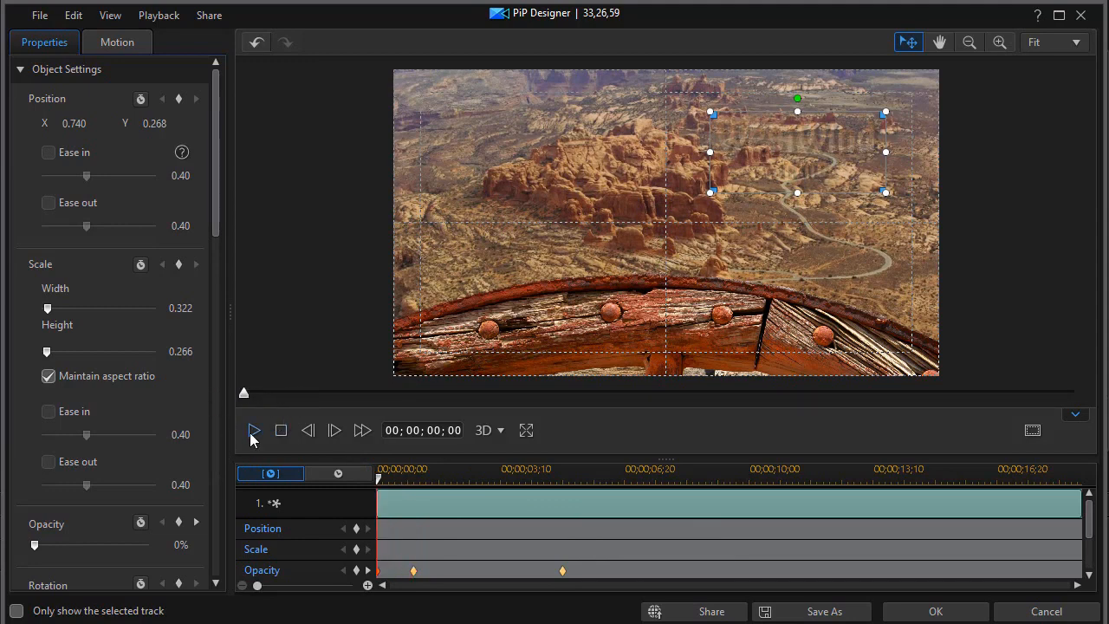
Preview the logo fade-in, stop playback, and cancel out of PiP Designer
click(254, 429)
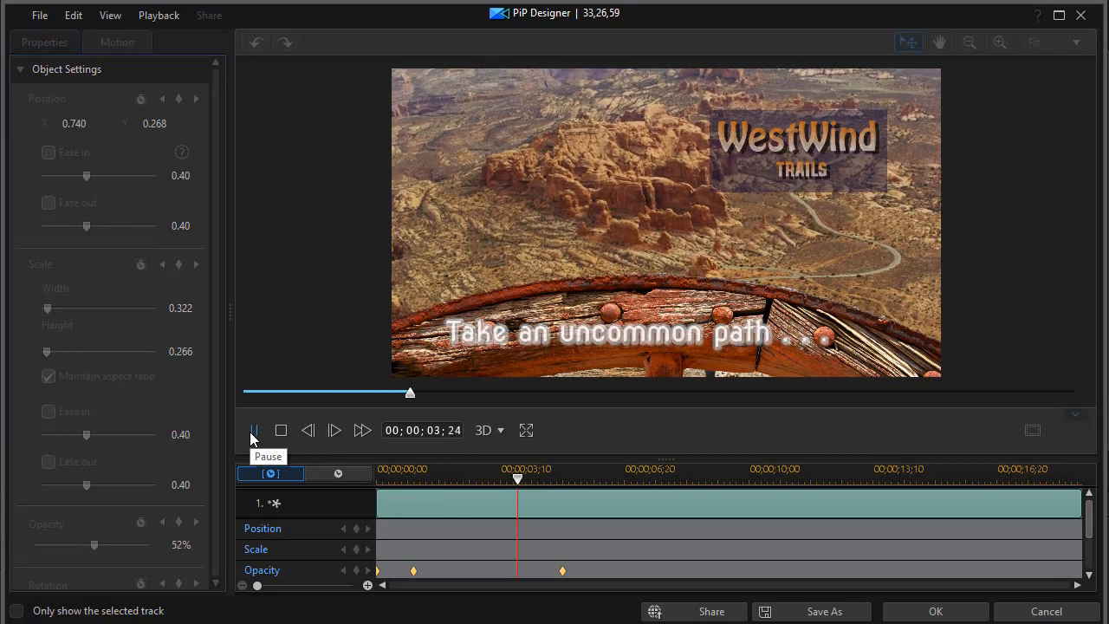
click(254, 430)
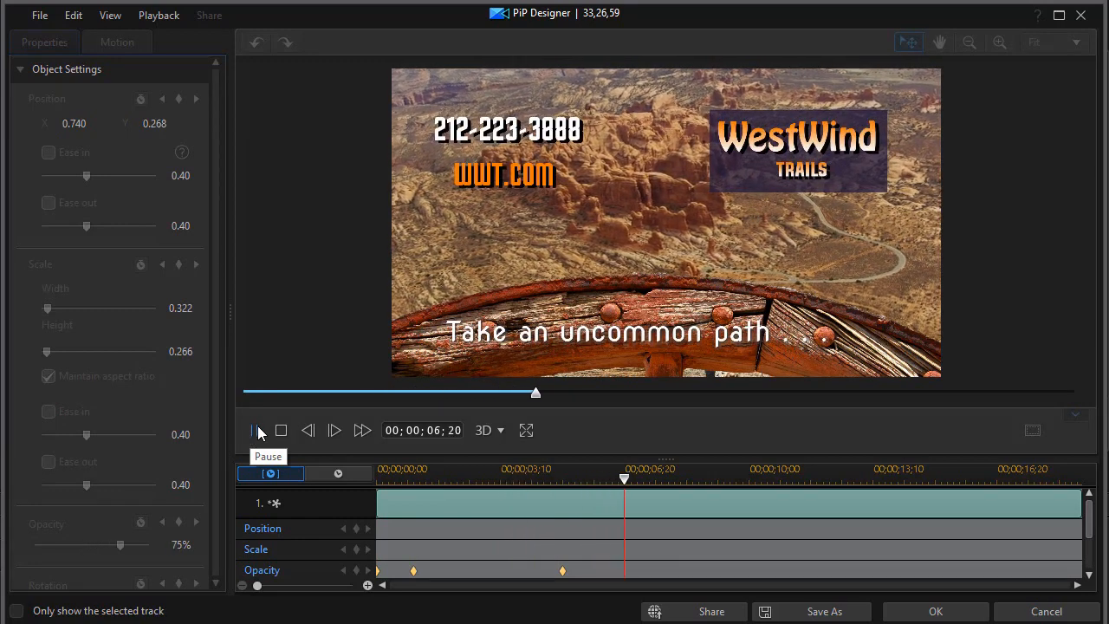
click(254, 430)
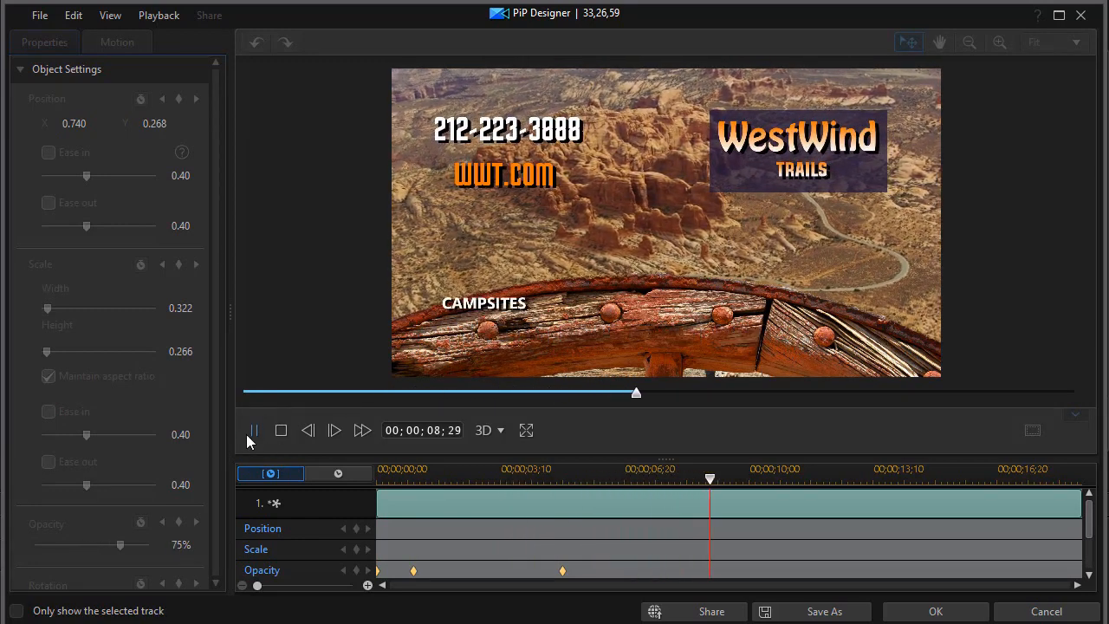
click(254, 429)
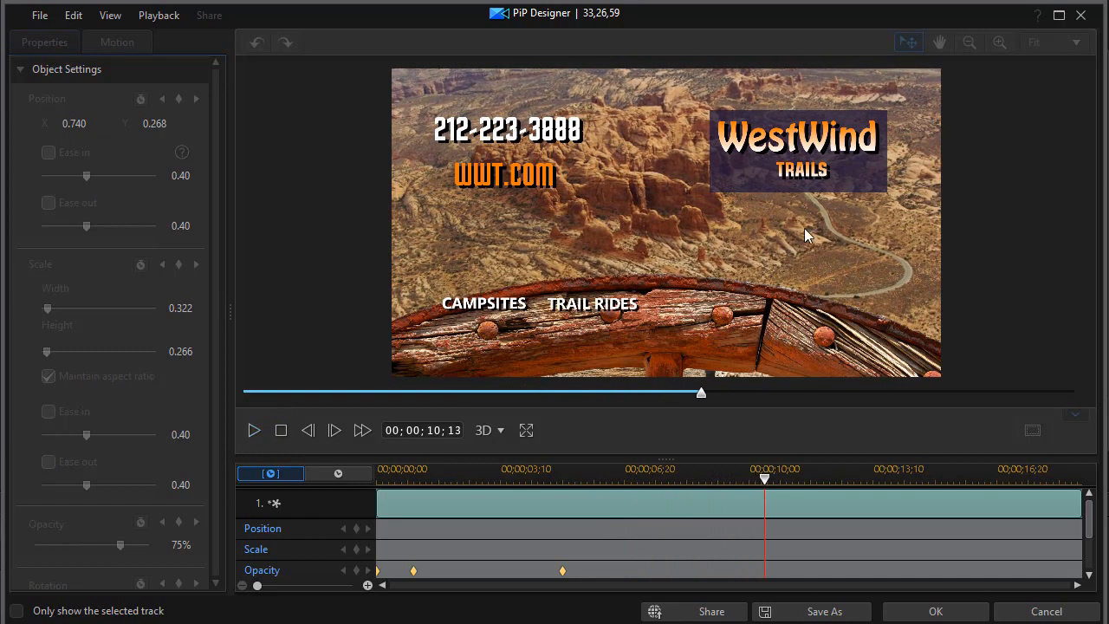
mouse_move(485, 375)
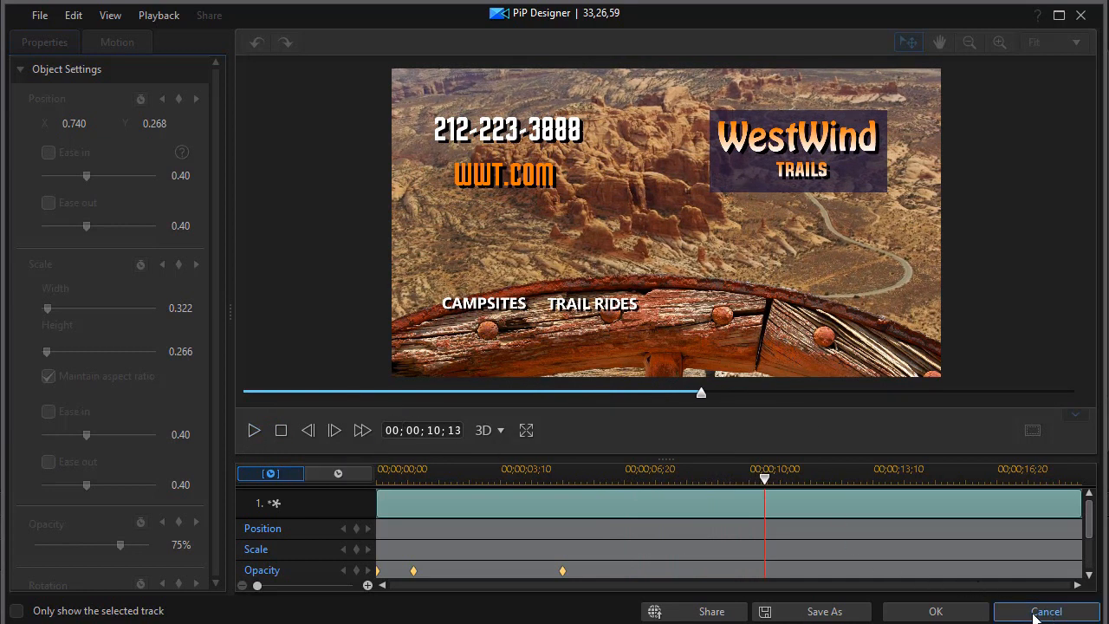
click(1046, 611)
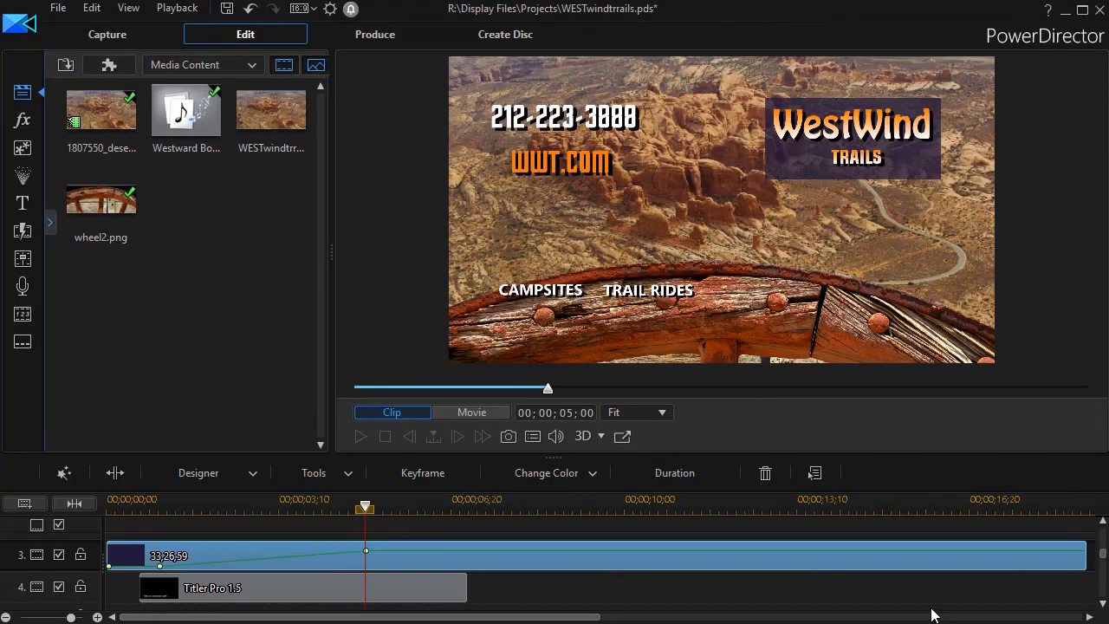
mouse_move(888, 602)
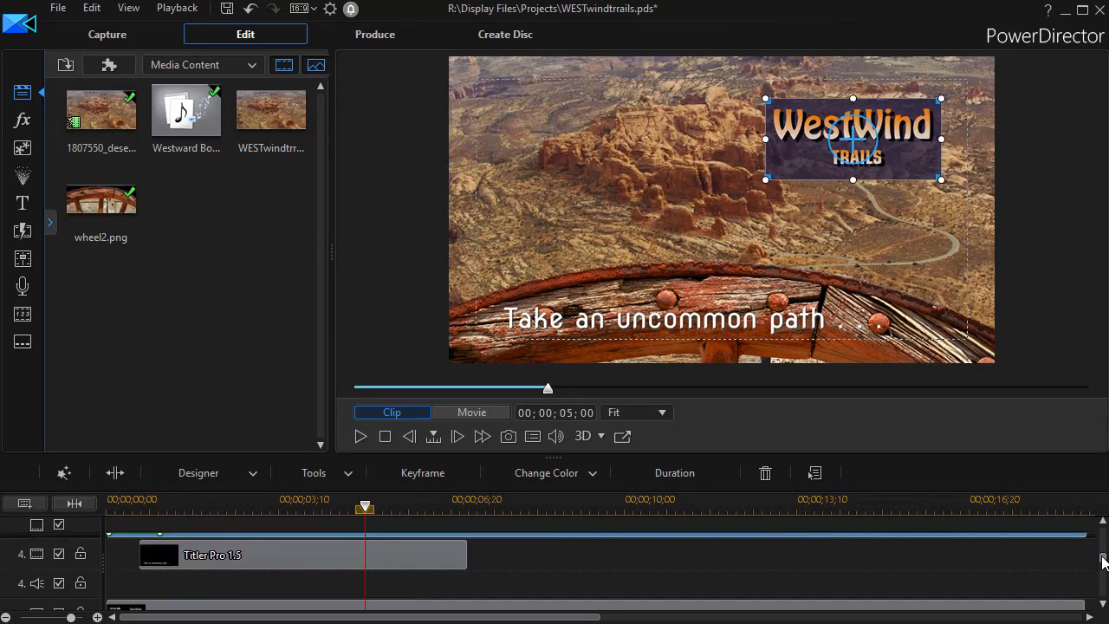
Scroll the timeline down to reveal the wheel2 clip on track 2
scroll(down, 3)
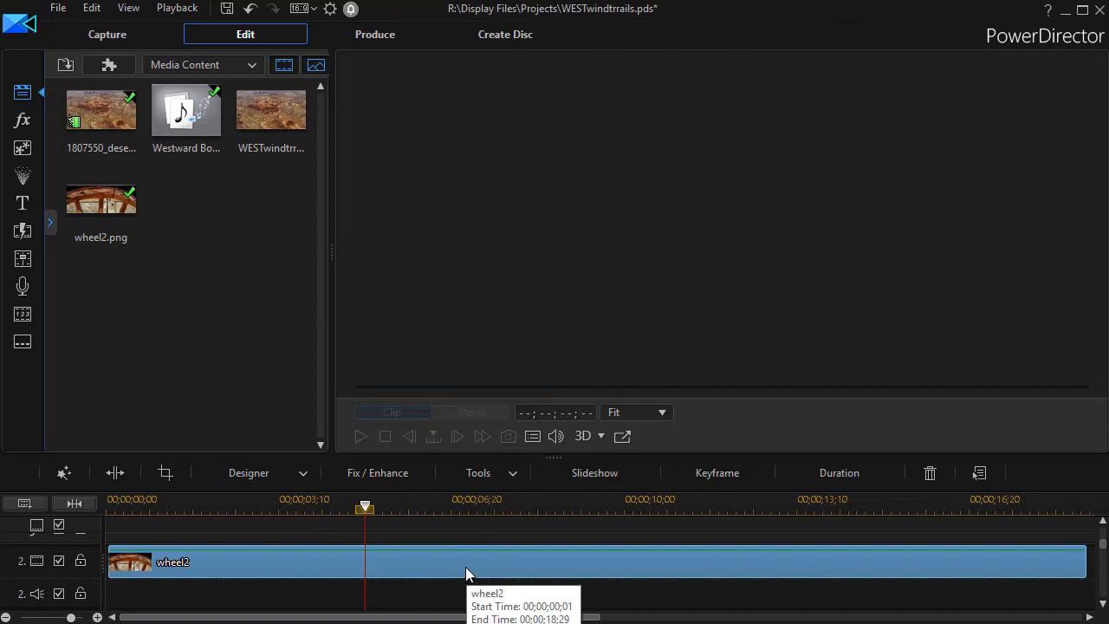
mouse_move(483, 566)
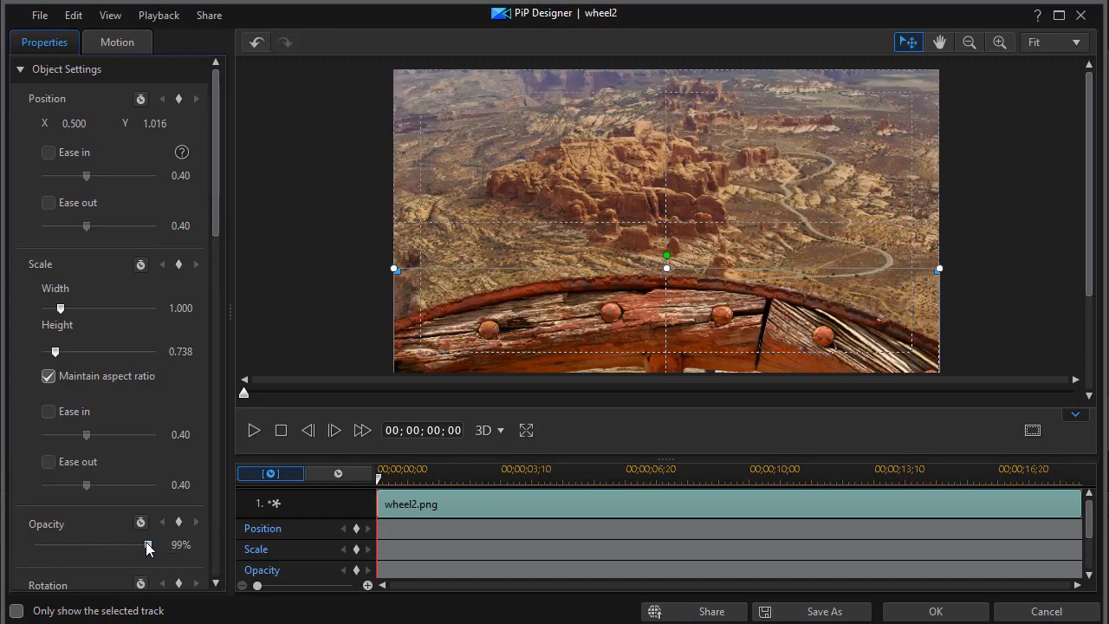
Key wheel2 opacity at 0% at the start and 100% at 6;00, then confirm
drag(147, 544, 35, 544)
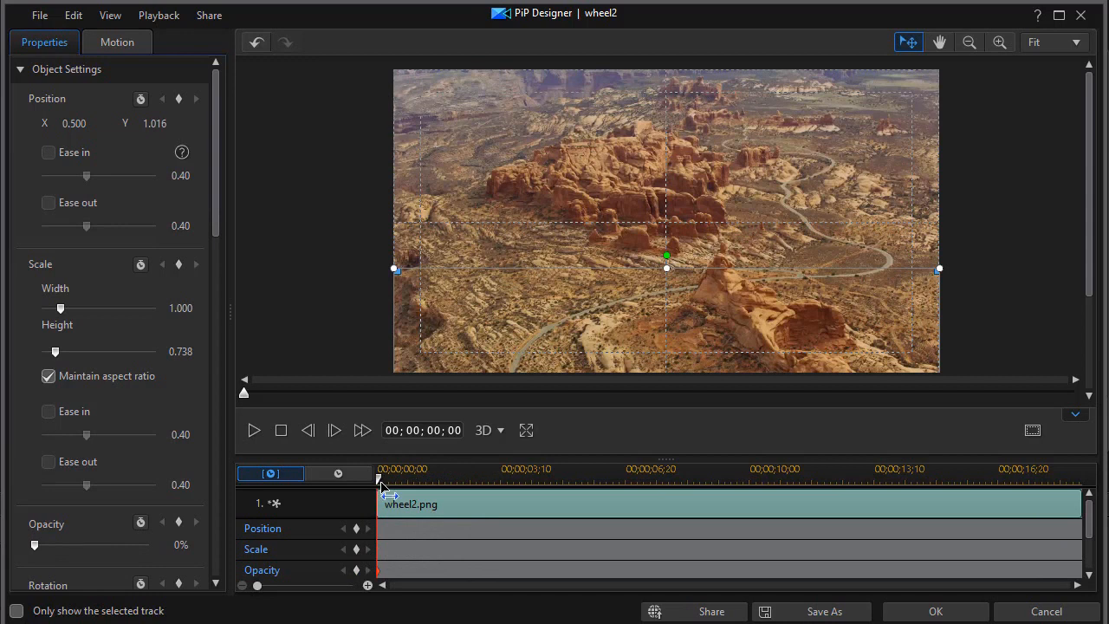
drag(377, 478, 453, 478)
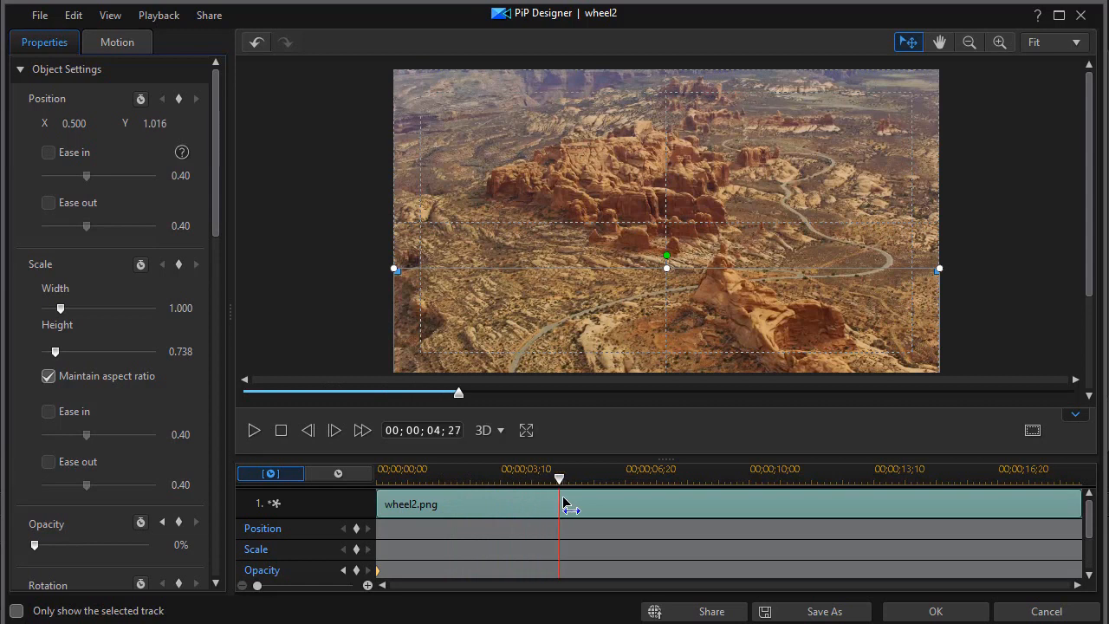
drag(558, 478, 607, 478)
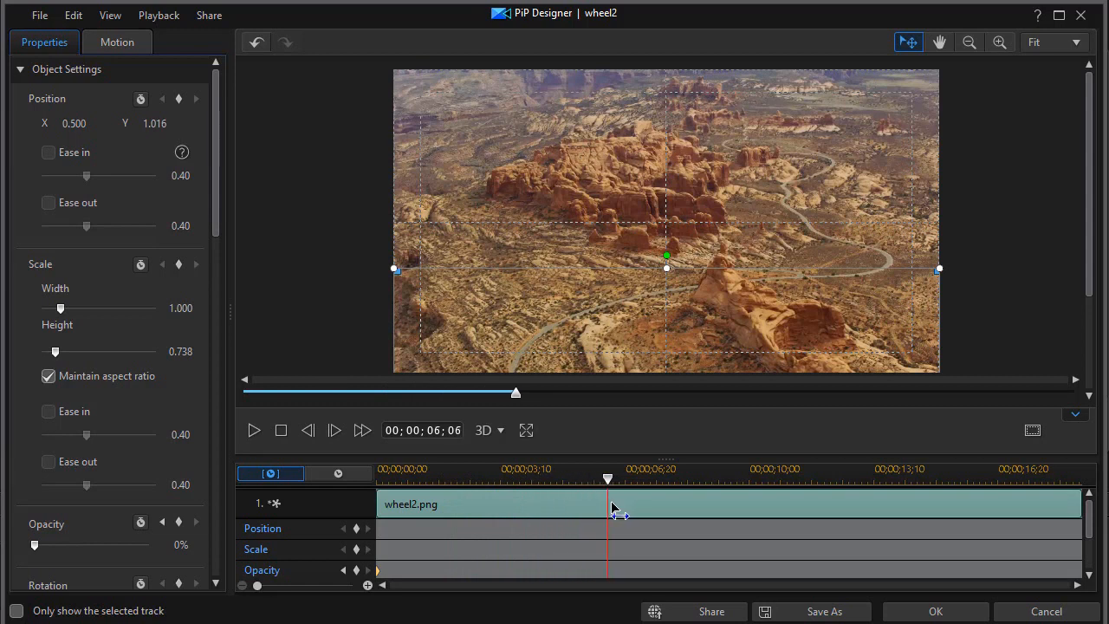
drag(607, 478, 599, 478)
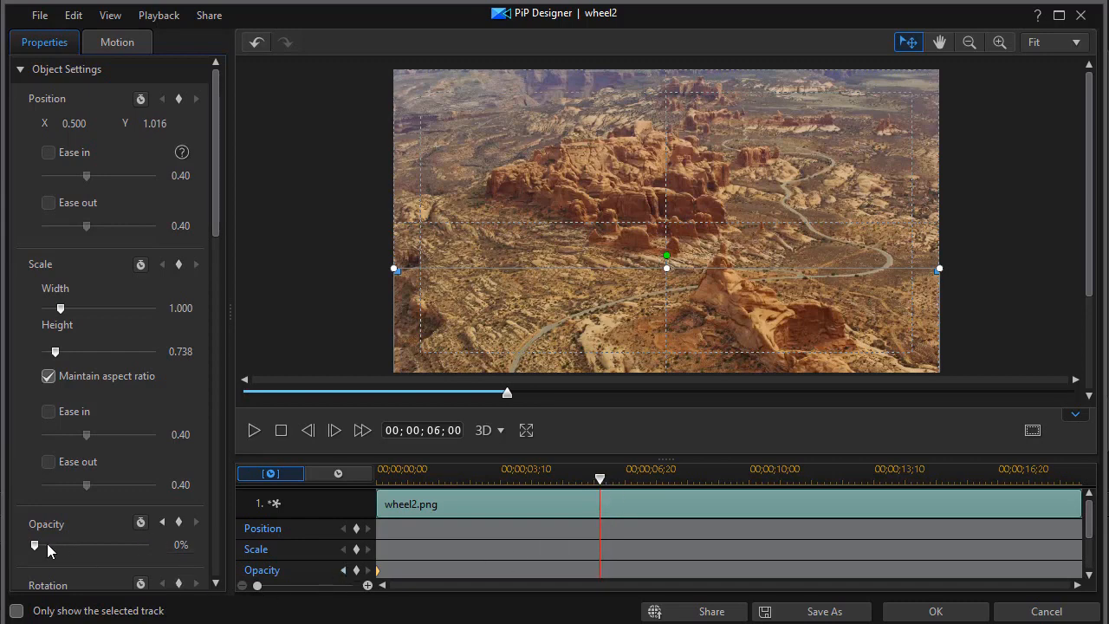
drag(35, 544, 149, 545)
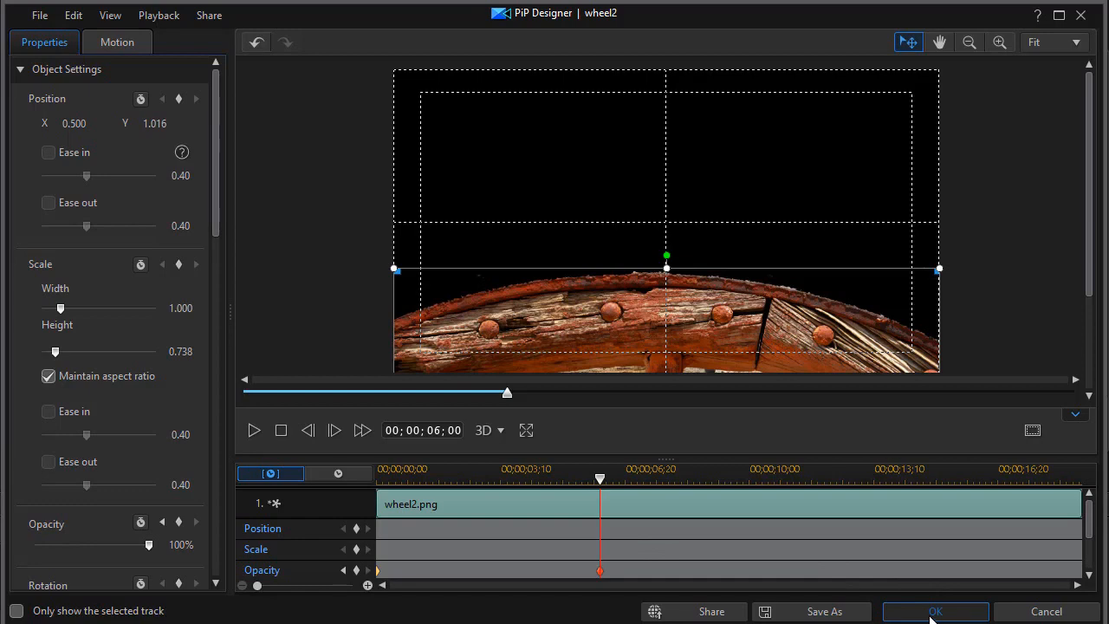
click(934, 611)
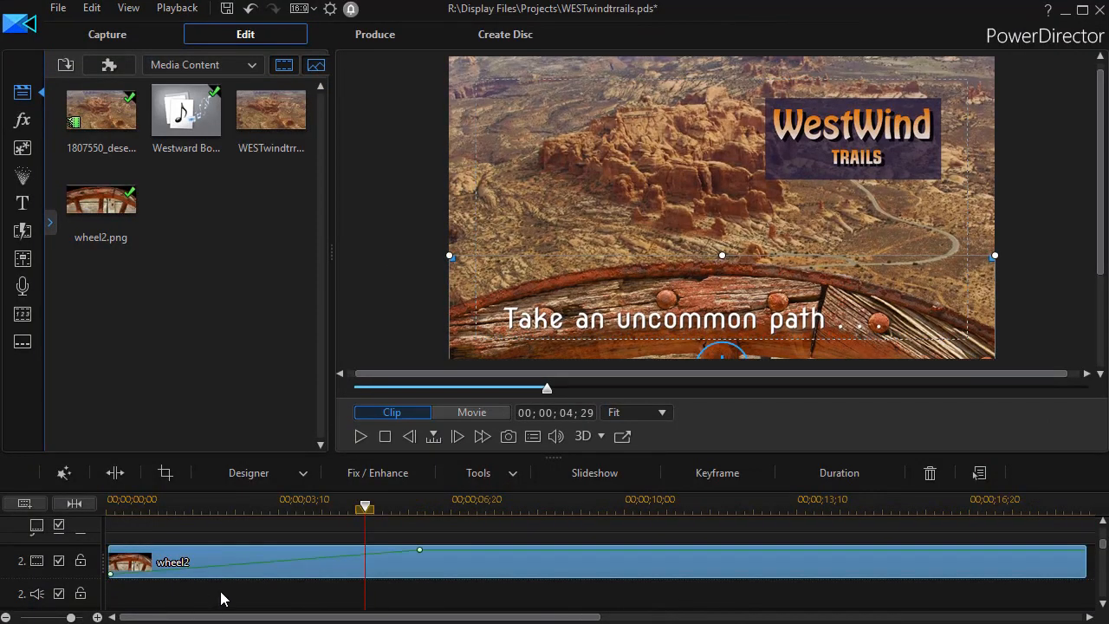
mouse_move(468, 572)
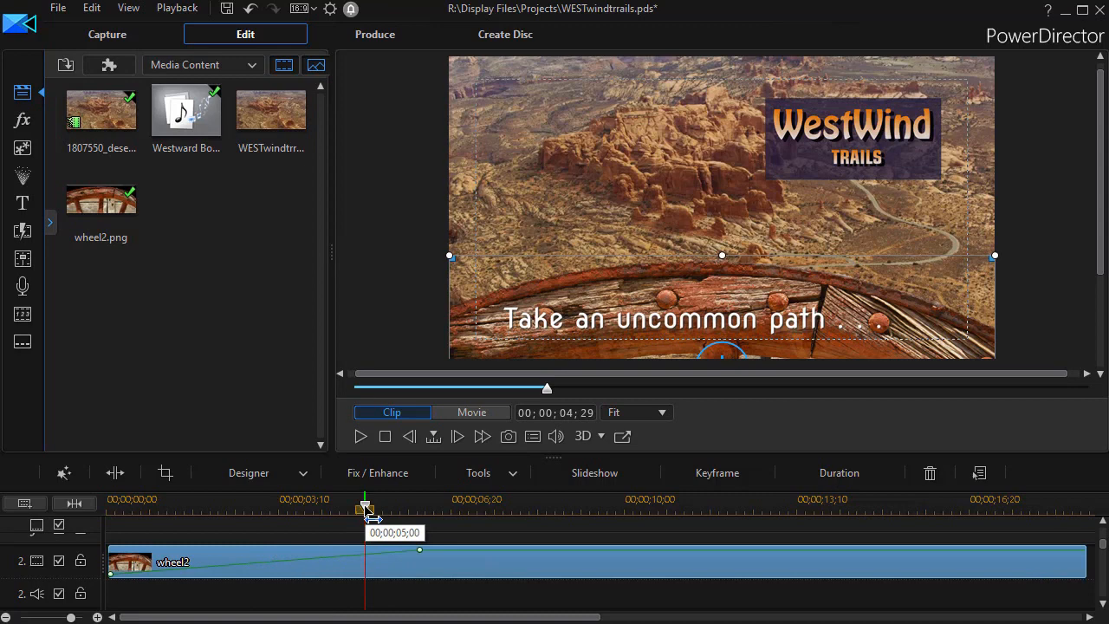
drag(366, 508, 265, 509)
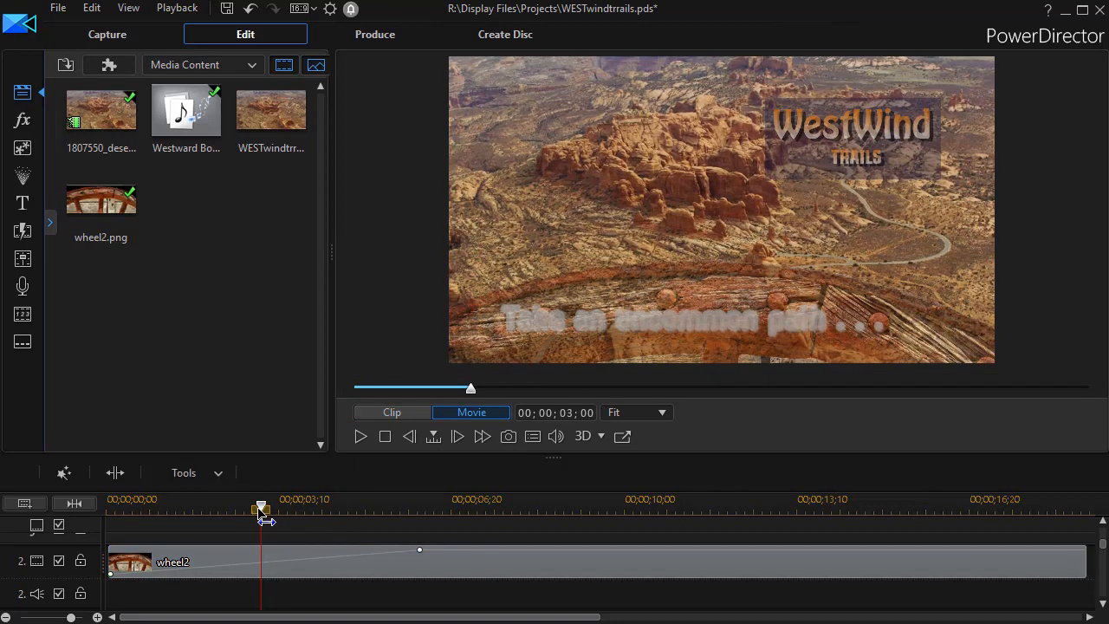
drag(262, 508, 231, 509)
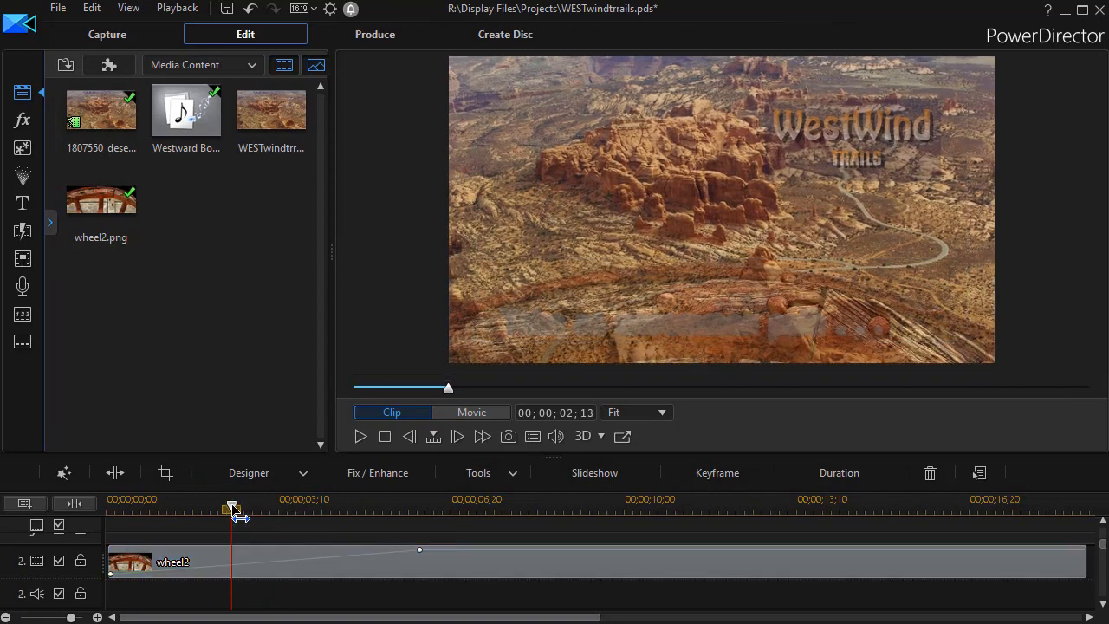
drag(232, 508, 217, 508)
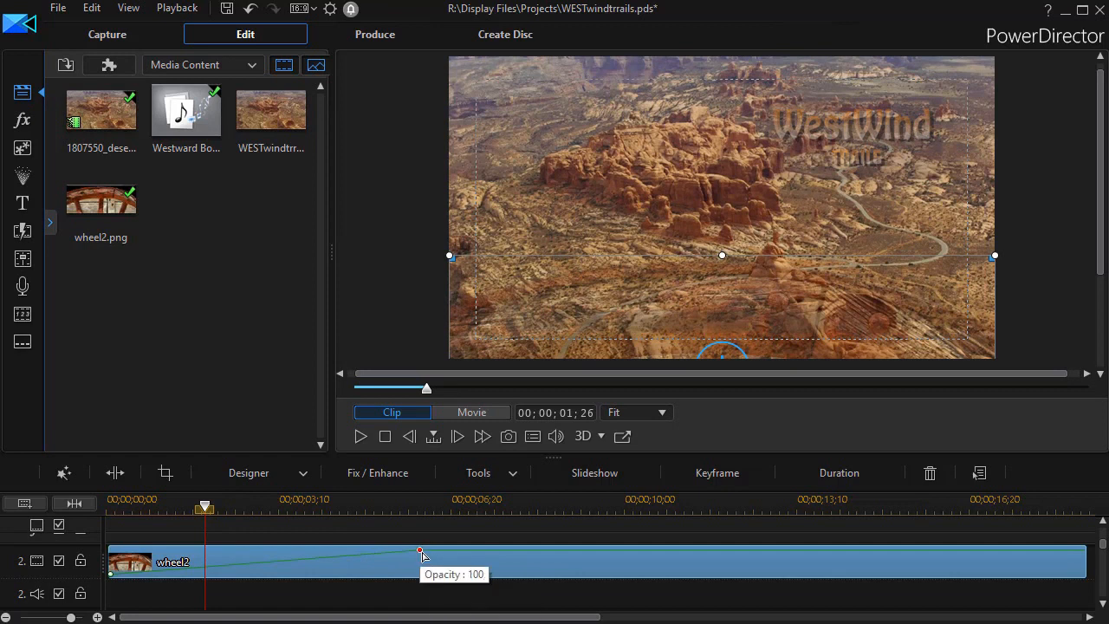
Move wheel2's full-opacity keyframe to about 00;00;01;27, keeping opacity at 100
drag(420, 551, 208, 551)
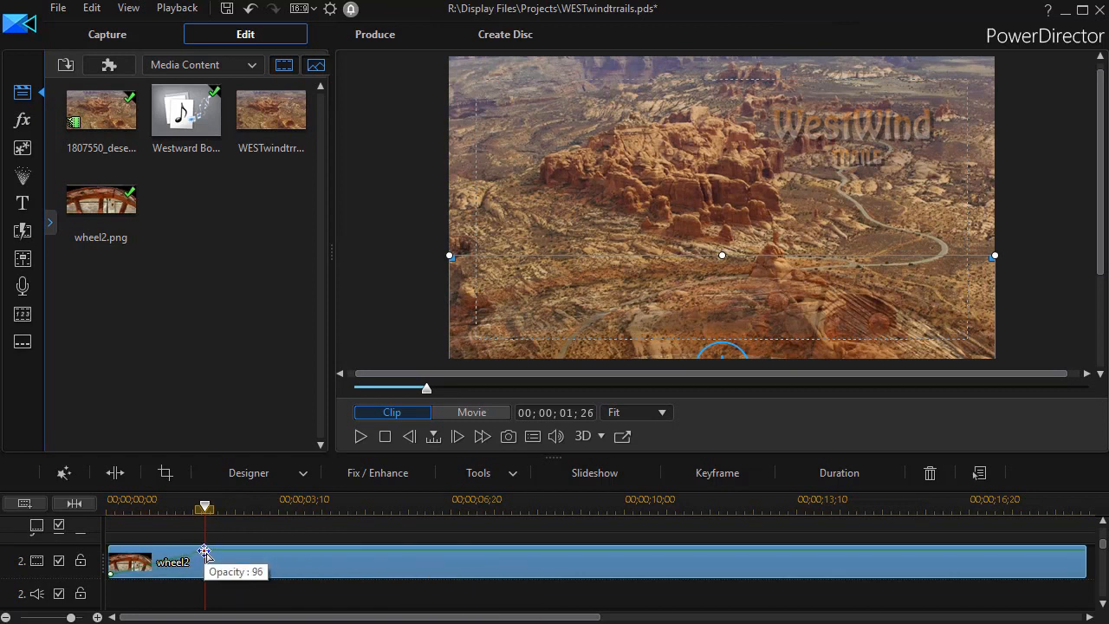
drag(206, 552, 242, 562)
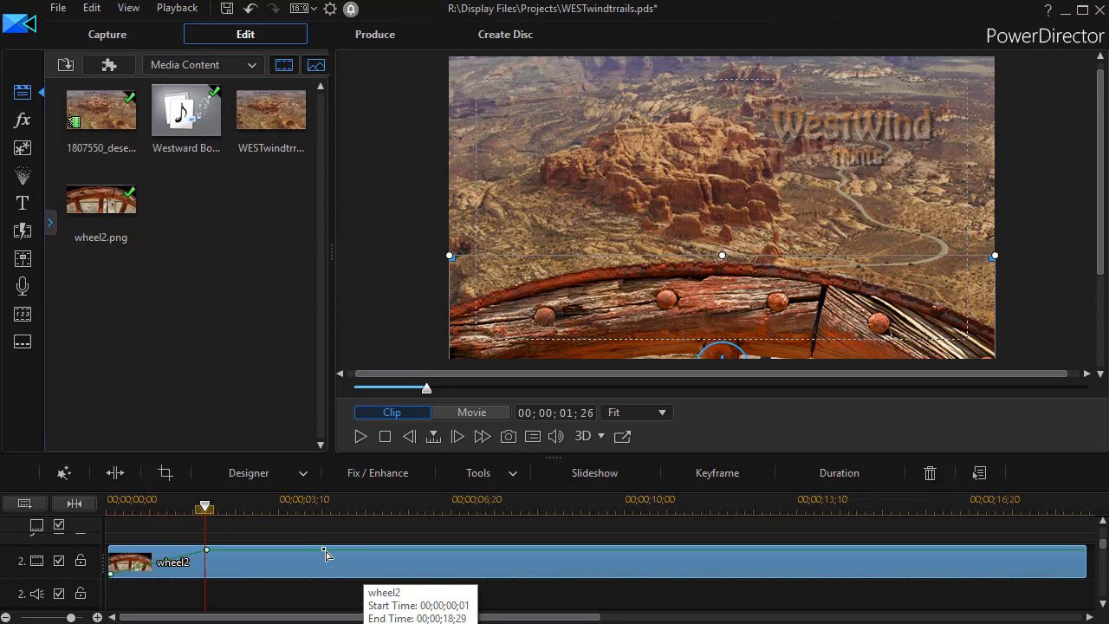
mouse_move(305, 552)
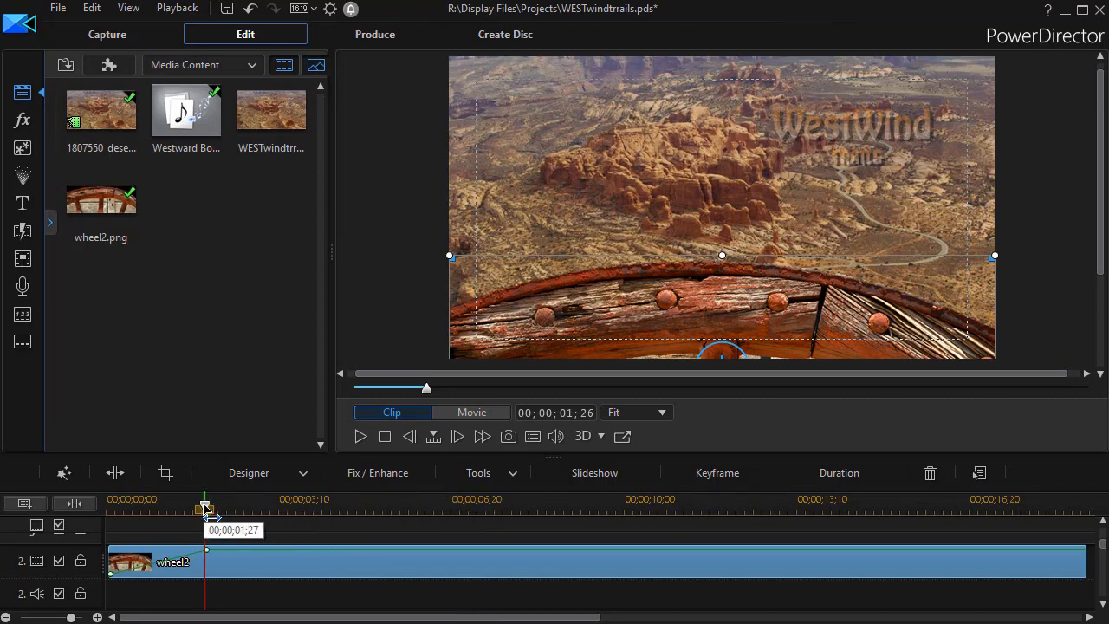
click(471, 412)
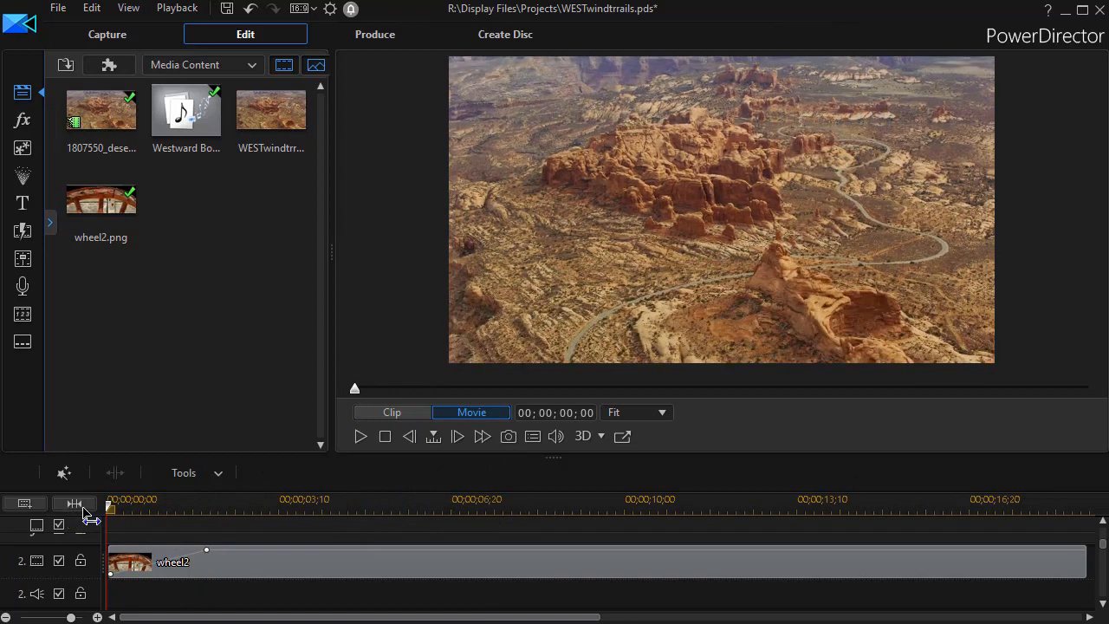
click(391, 411)
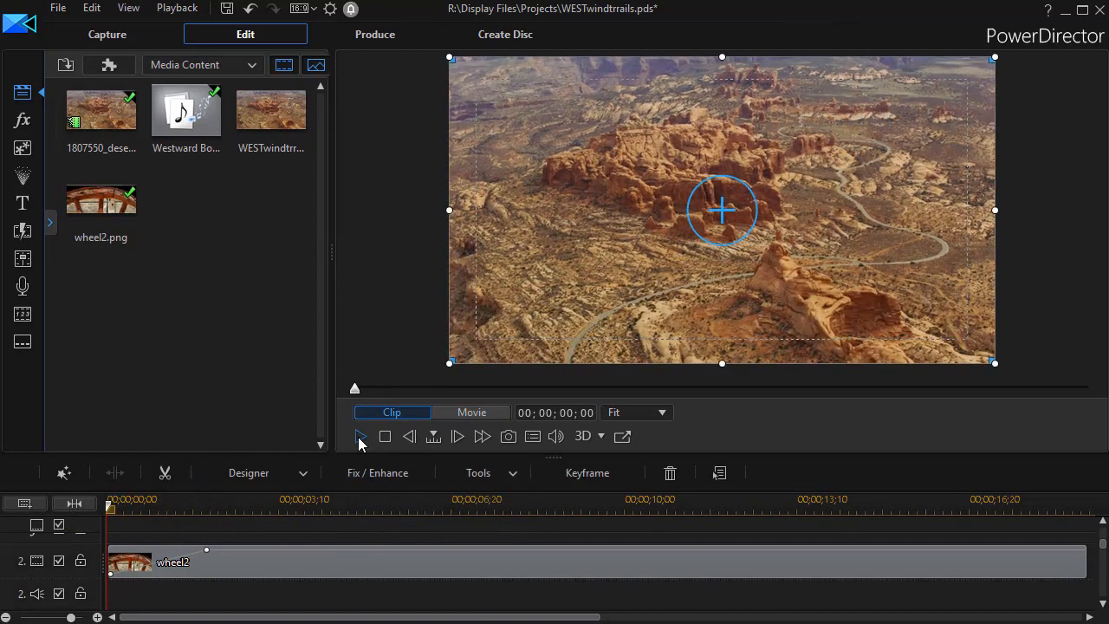
click(471, 411)
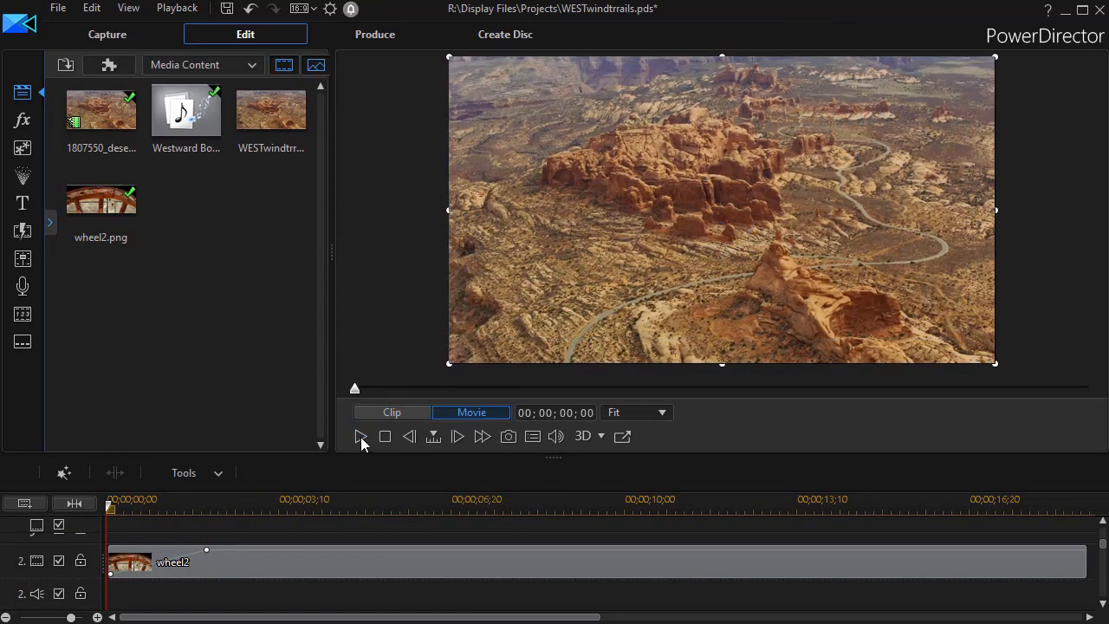
click(360, 436)
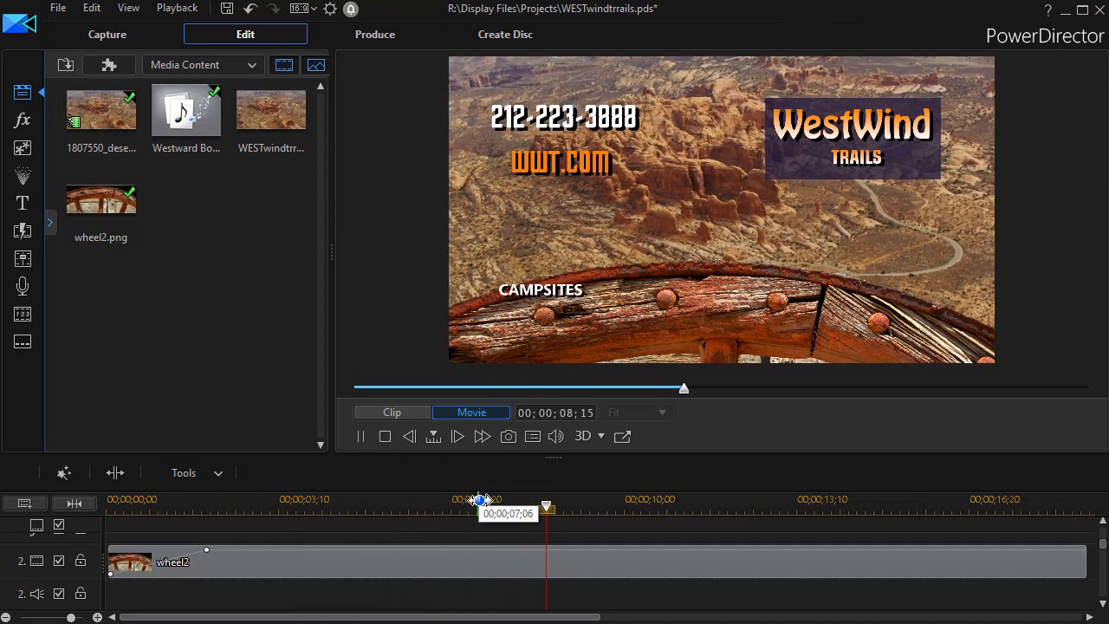
drag(545, 507, 670, 506)
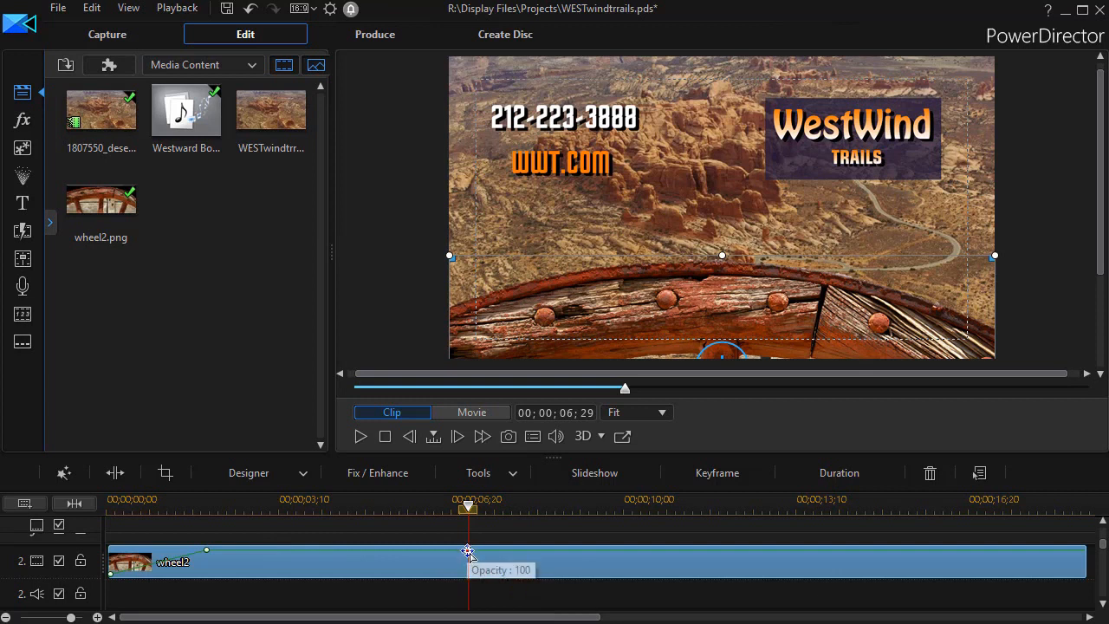
mouse_move(491, 546)
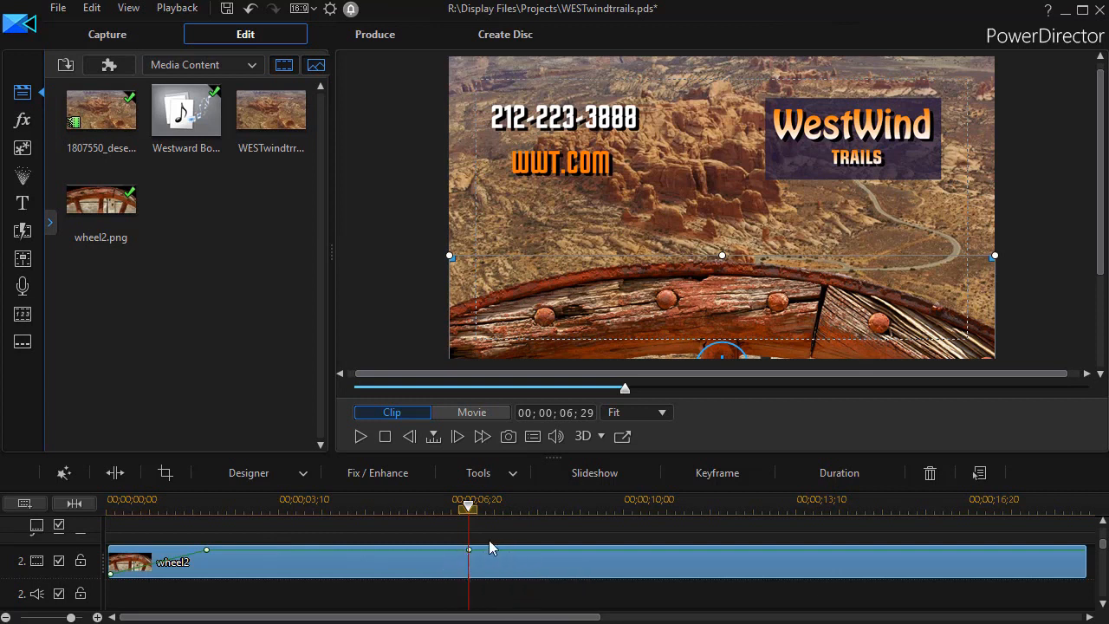
mouse_move(489, 550)
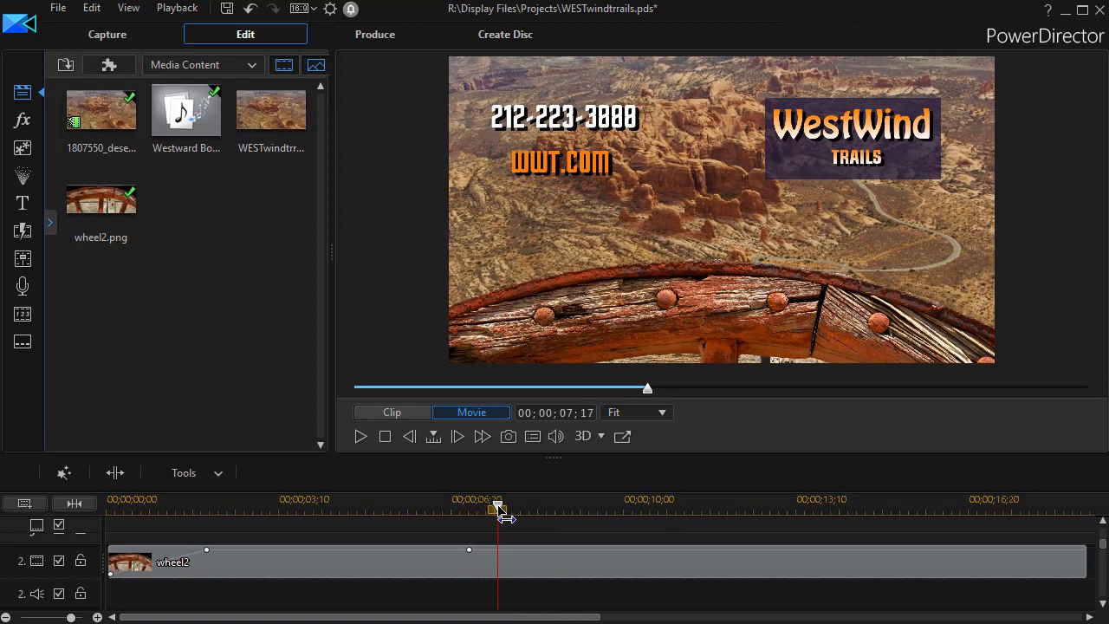
Drag along wheel2's opacity line to where the wheel should be fully faded, near eight seconds
drag(498, 508, 515, 508)
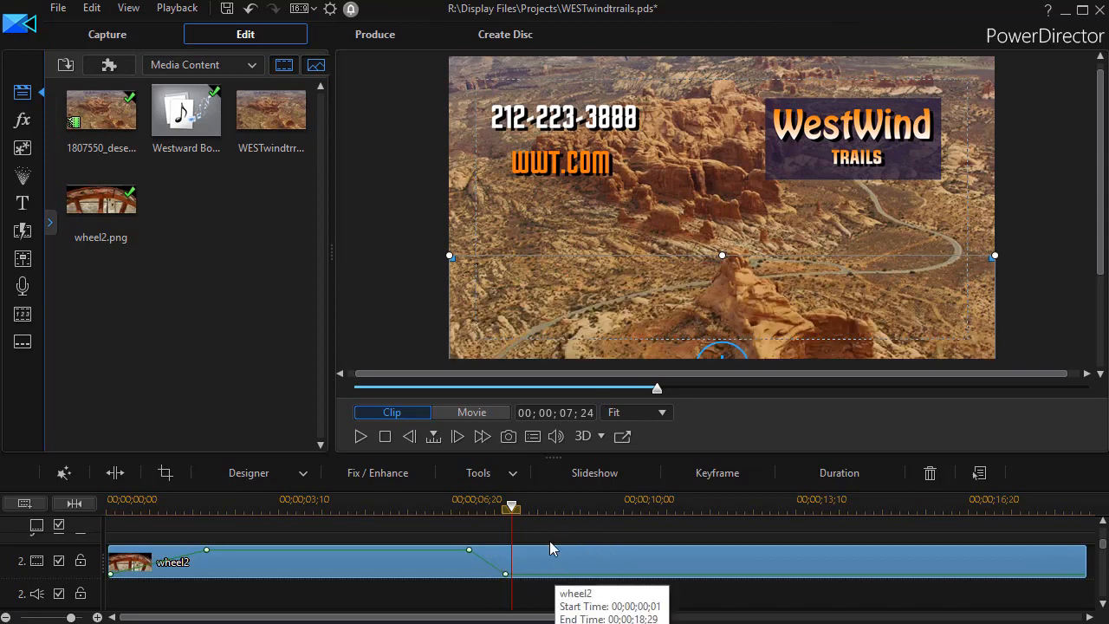
mouse_move(197, 556)
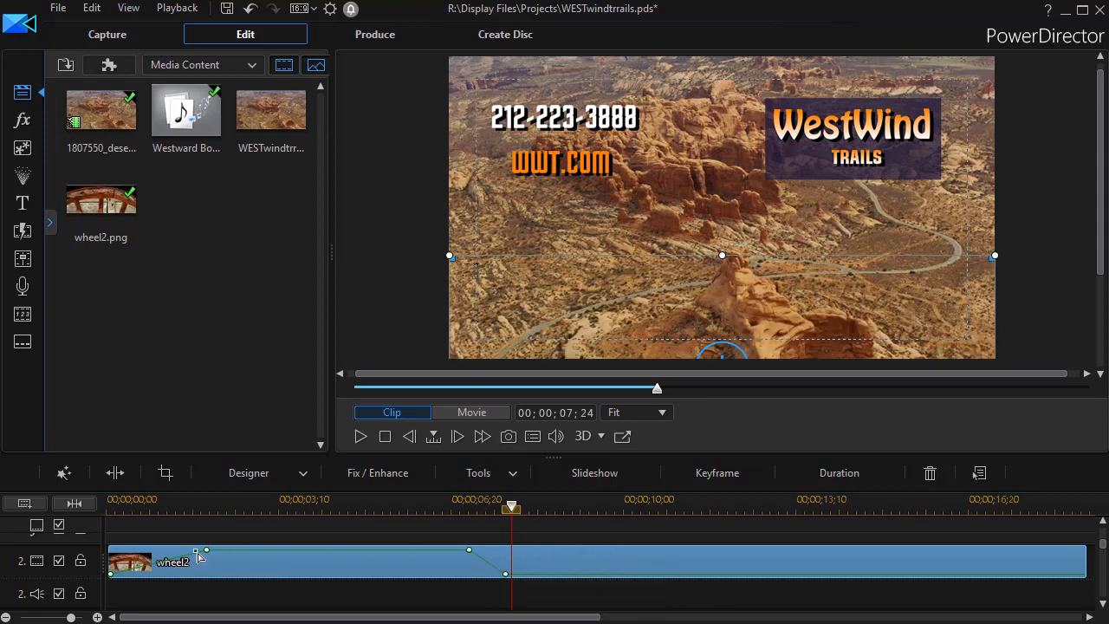
mouse_move(234, 562)
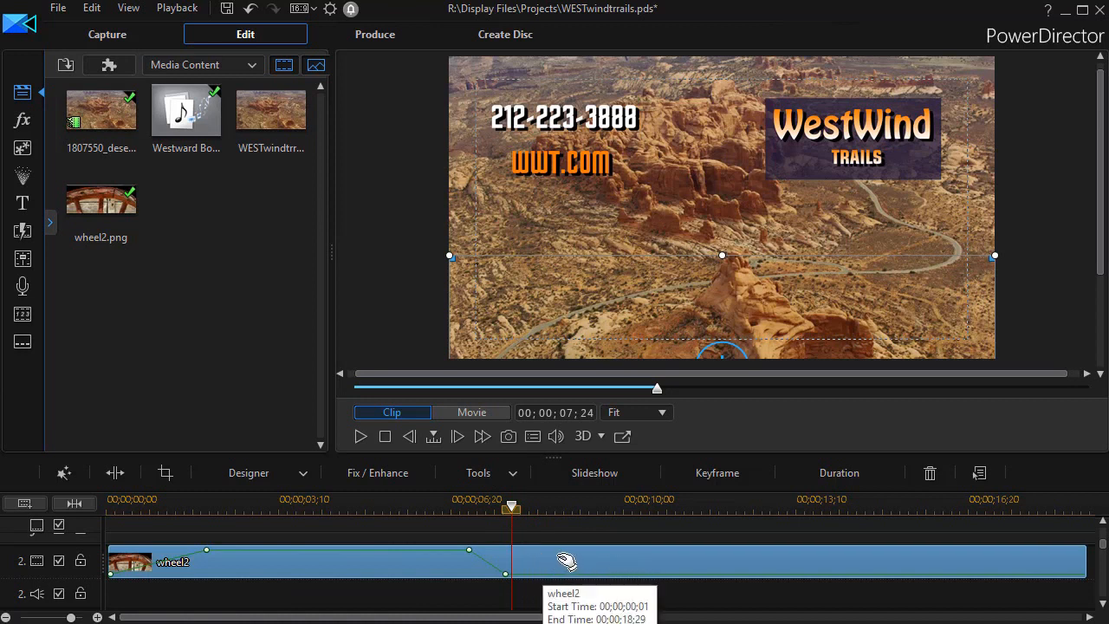
mouse_move(605, 559)
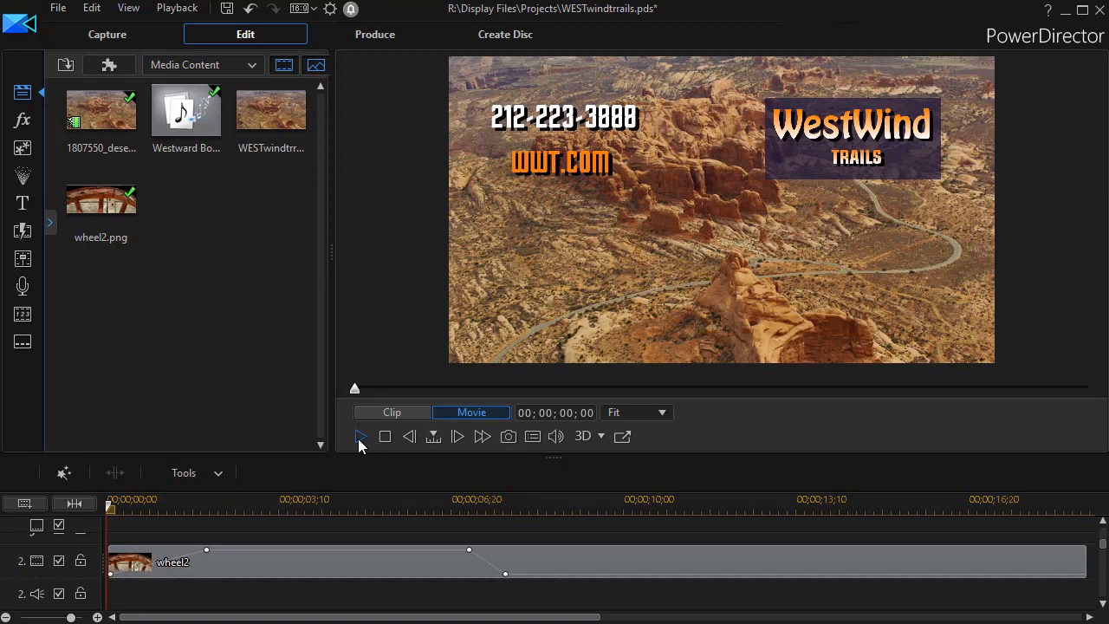
click(360, 436)
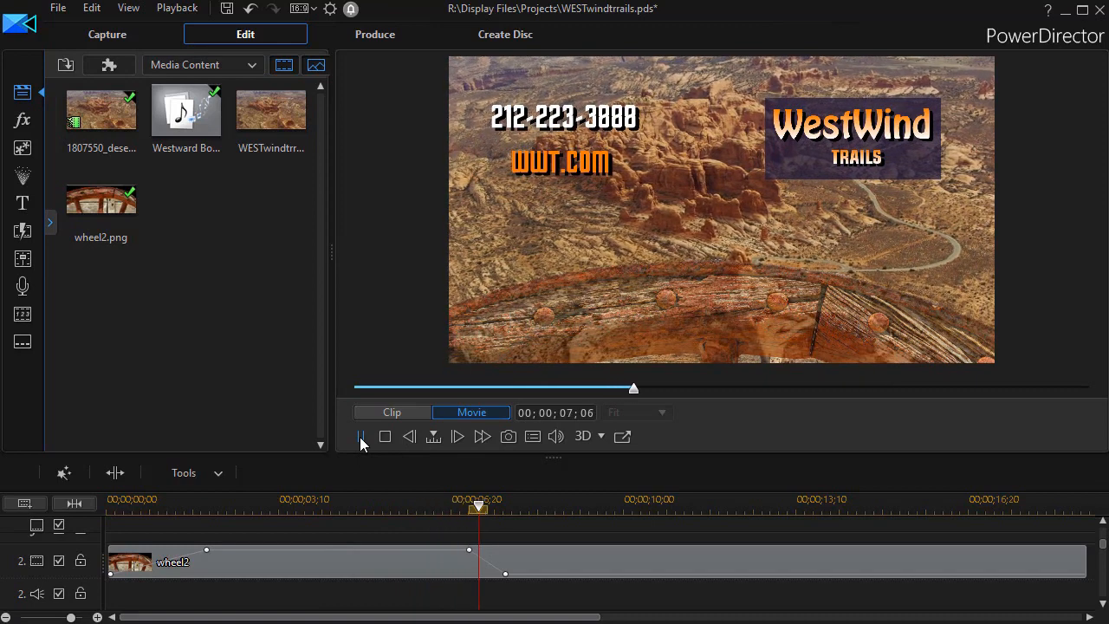
click(361, 435)
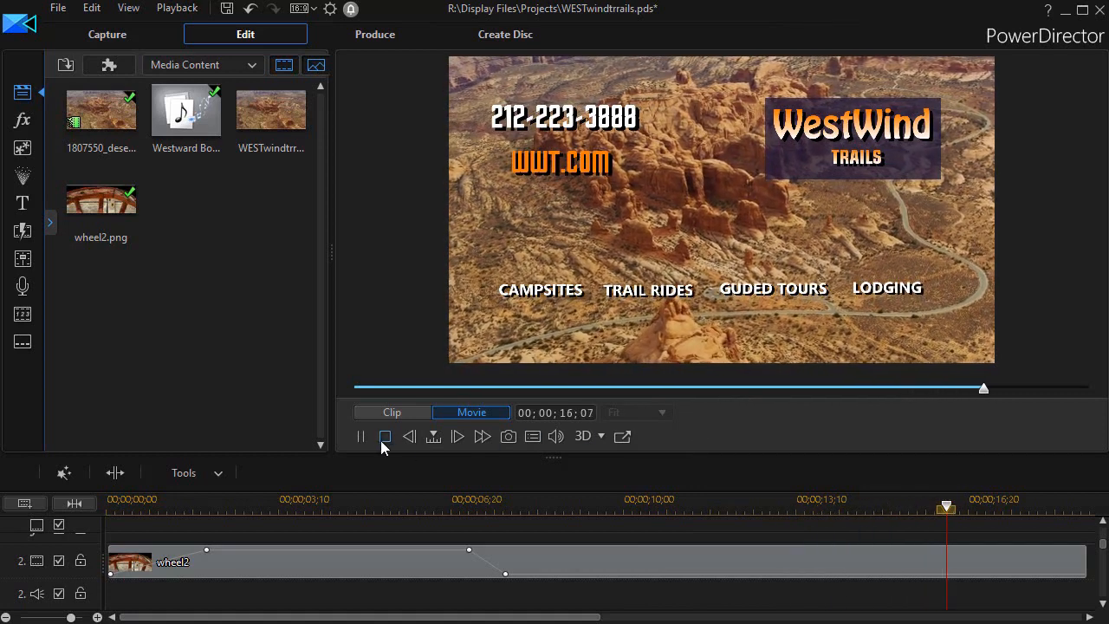
click(385, 436)
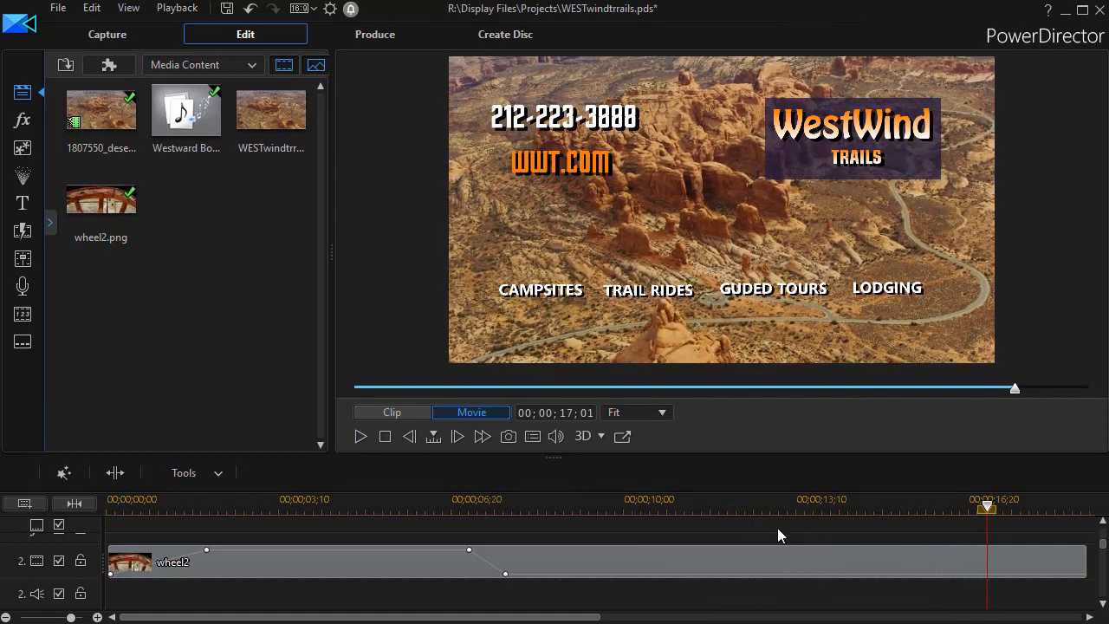
mouse_move(782, 524)
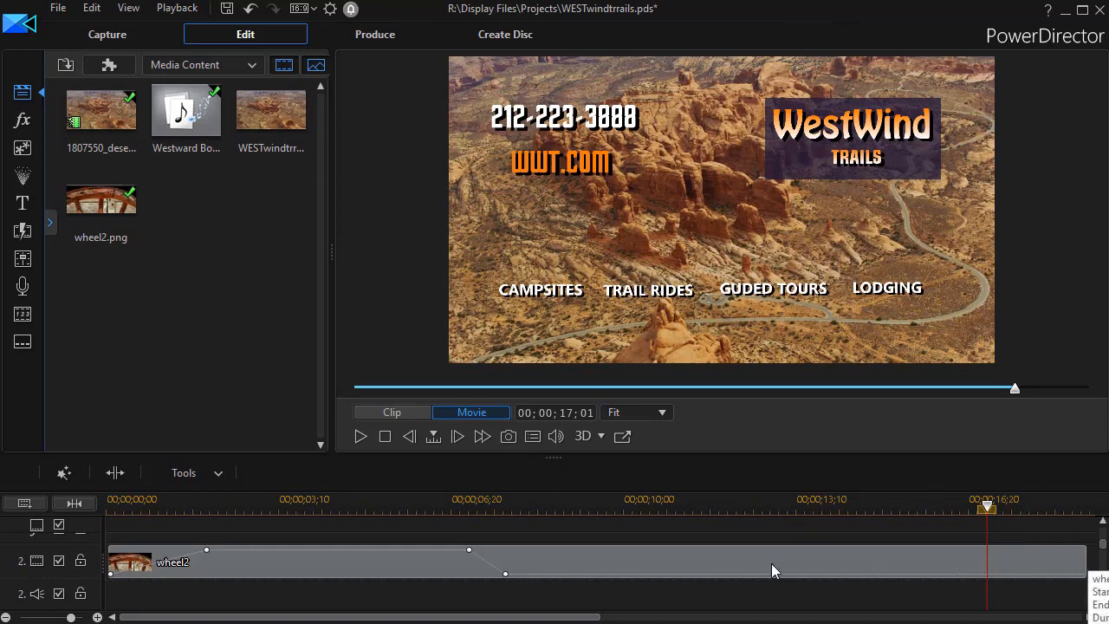
mouse_move(390, 566)
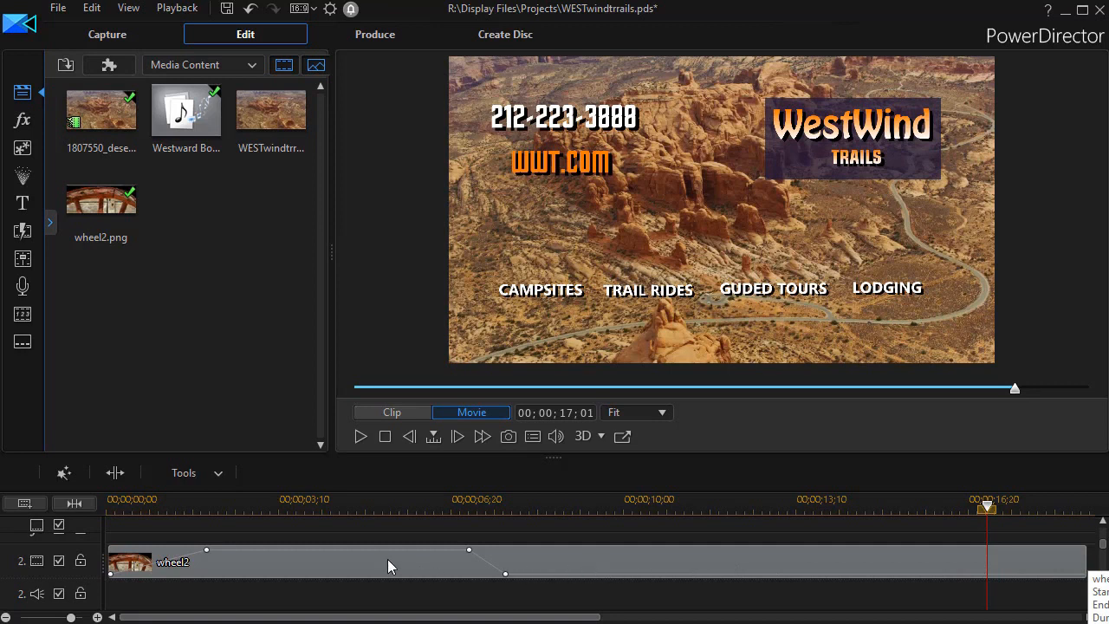
mouse_move(316, 561)
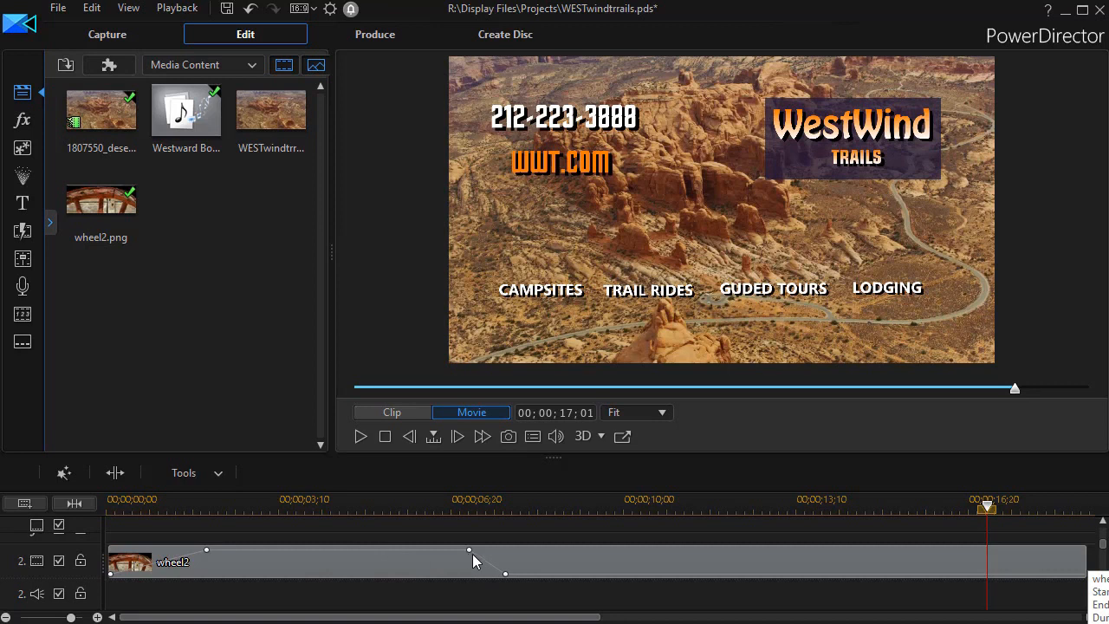
mouse_move(557, 583)
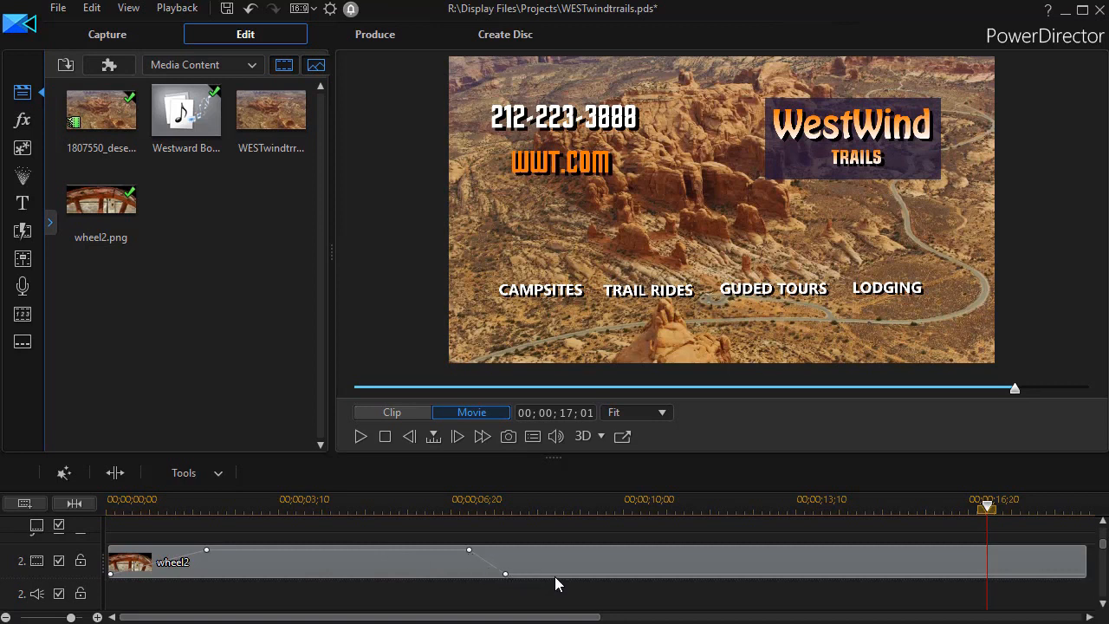